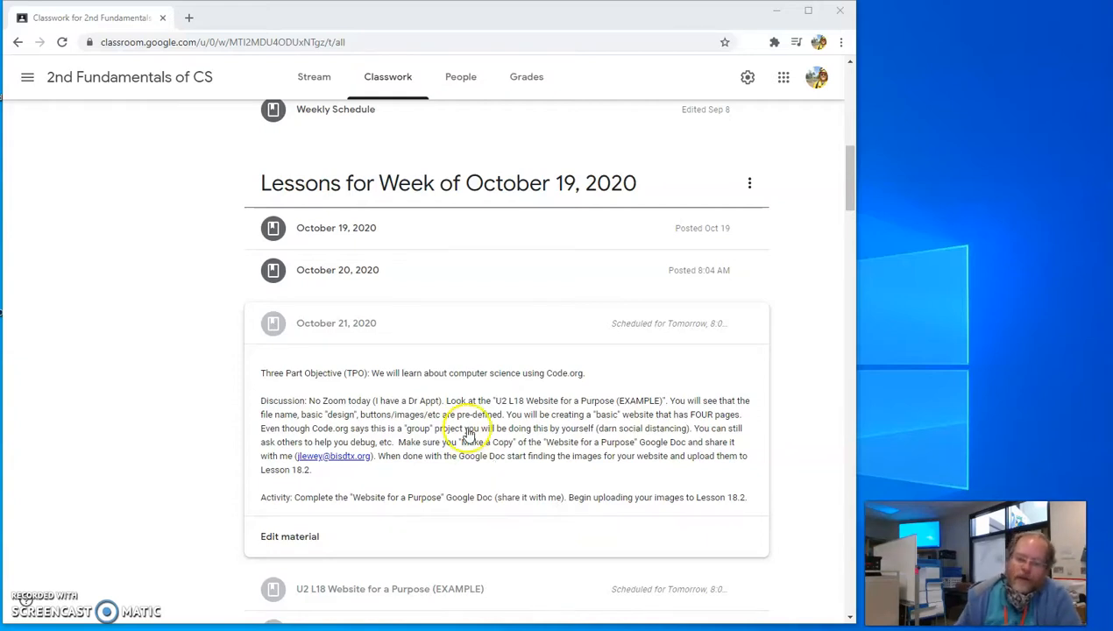
View the U2L18 exemplar 'Website for a Purpose - Prepare' guide PDF through its Step 1 page plans into Step 2 tag styles.
scroll("down", 3)
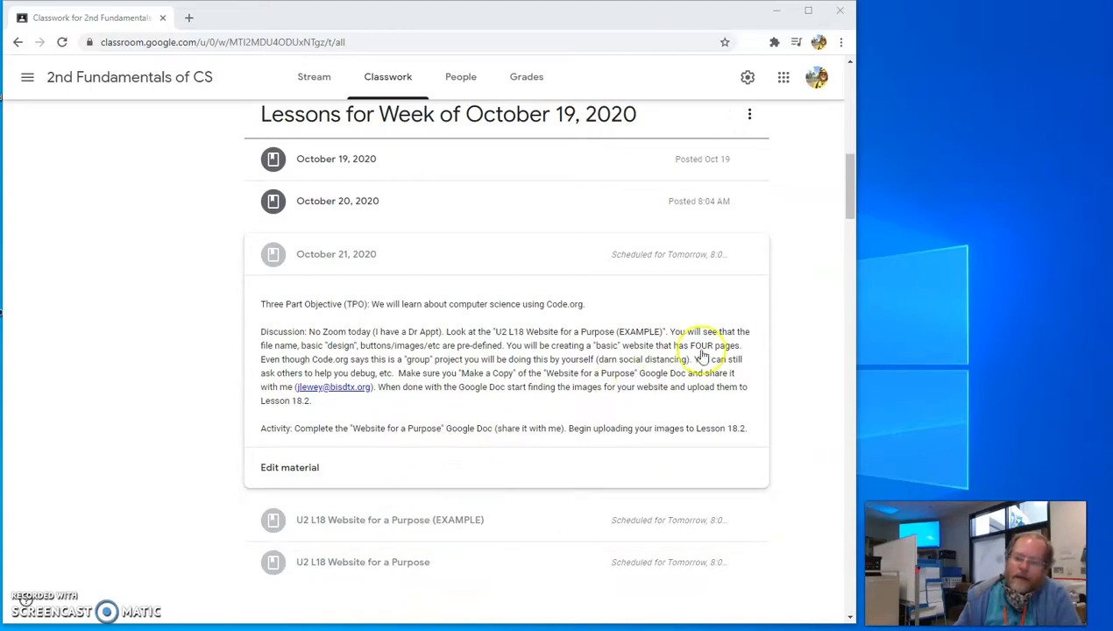
mouse_move(342, 351)
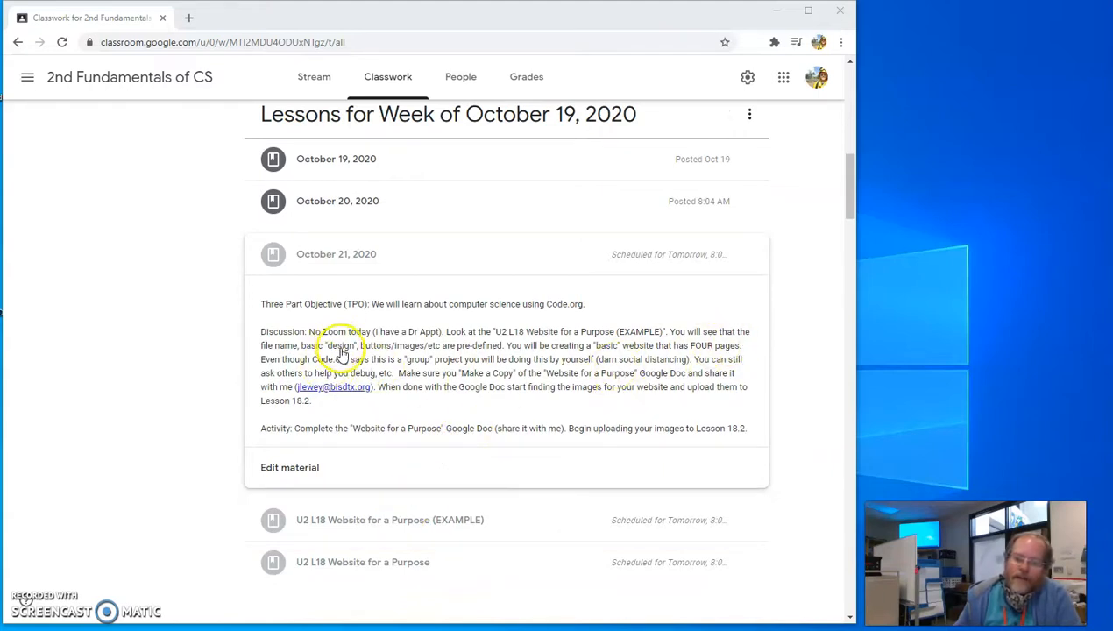
mouse_move(429, 354)
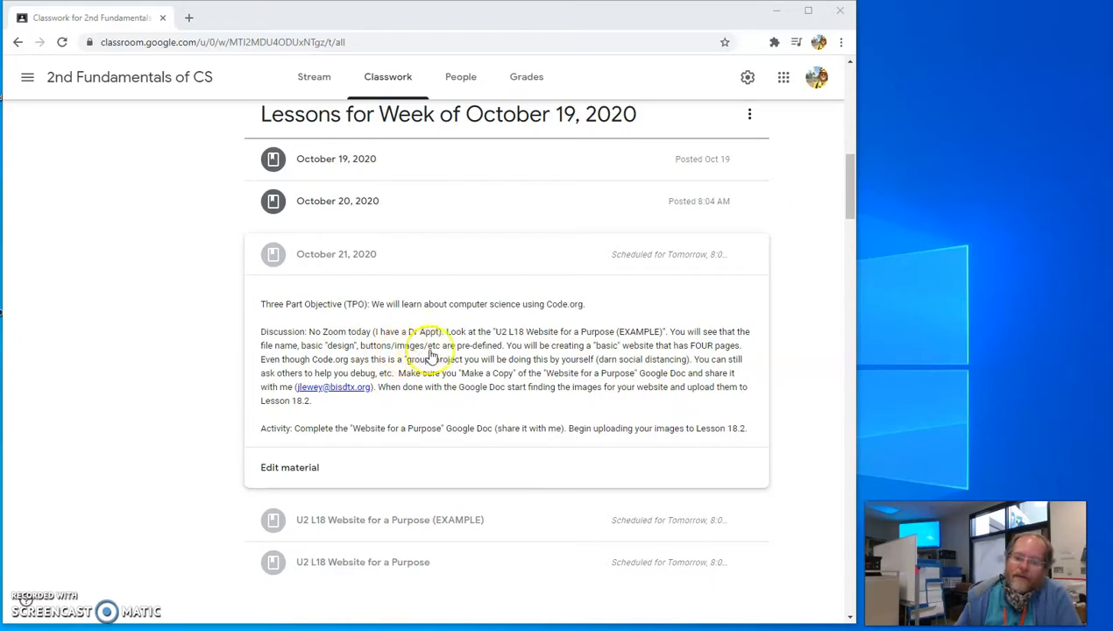
mouse_move(535, 354)
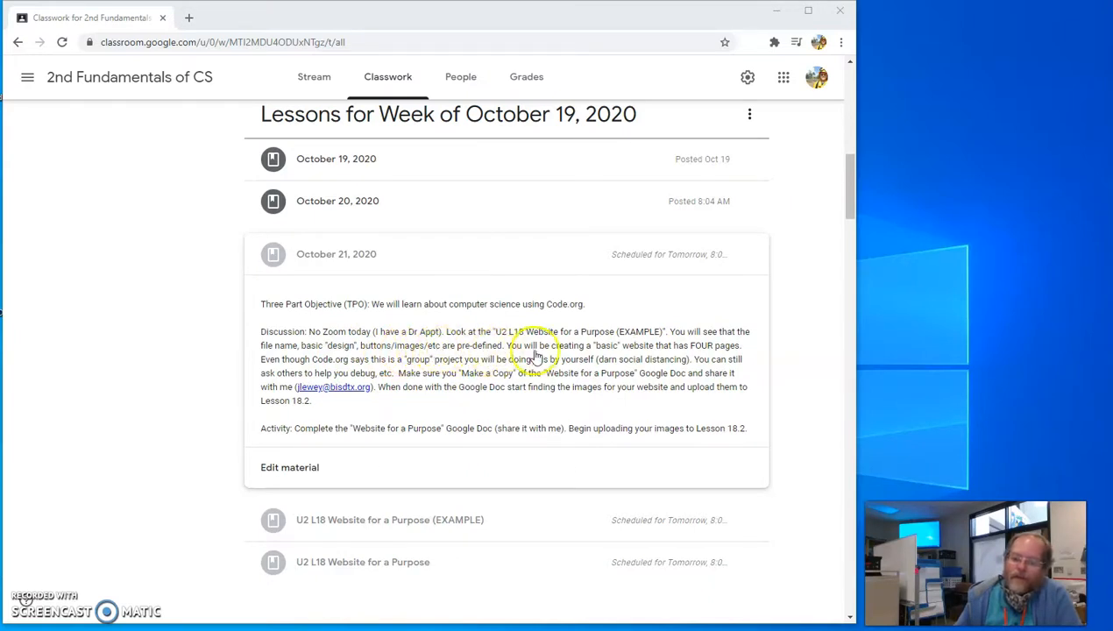
mouse_move(683, 354)
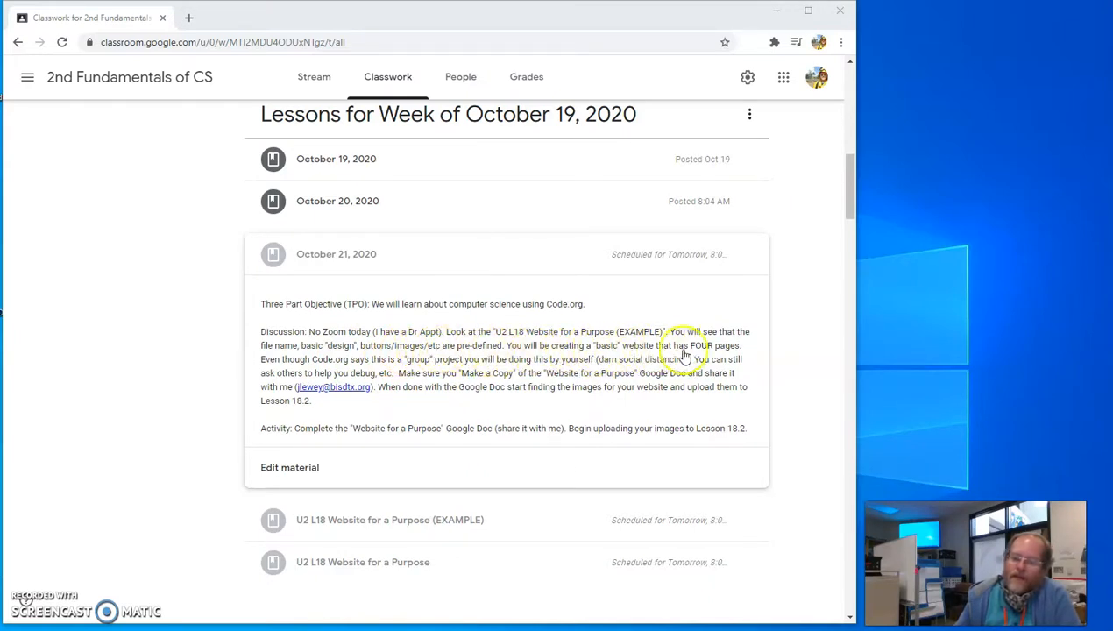
mouse_move(333, 368)
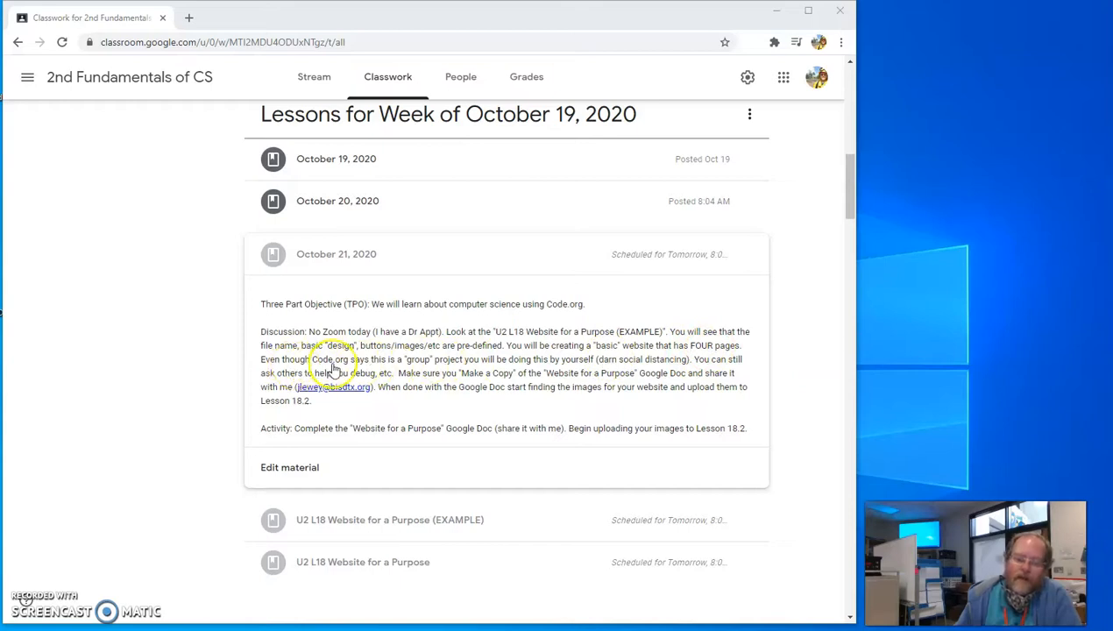
mouse_move(424, 375)
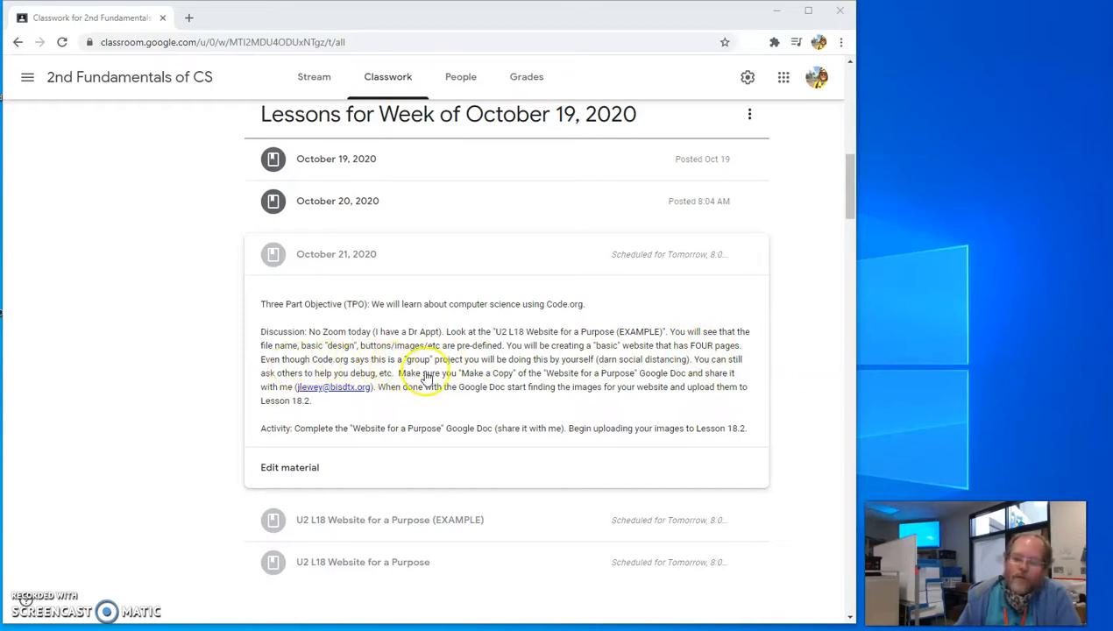
mouse_move(505, 376)
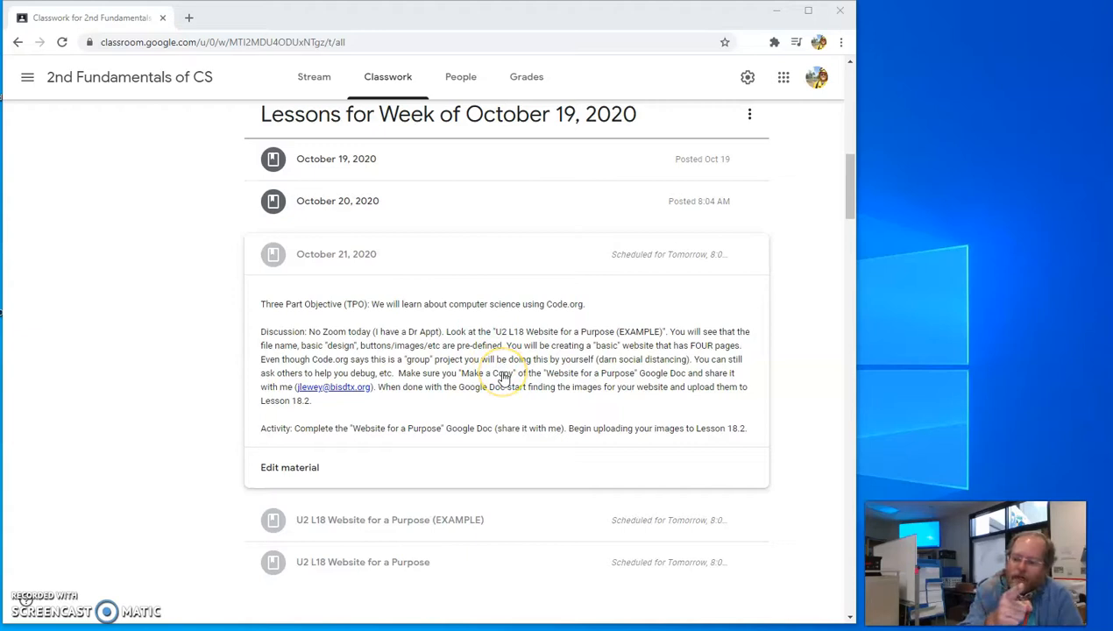
mouse_move(505, 375)
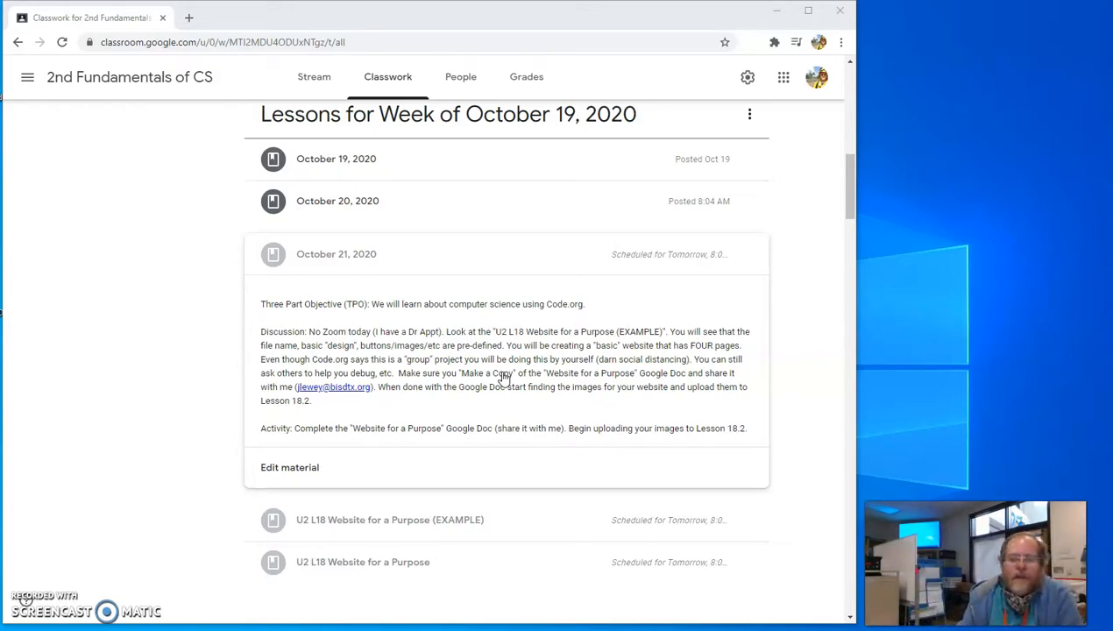
mouse_move(494, 402)
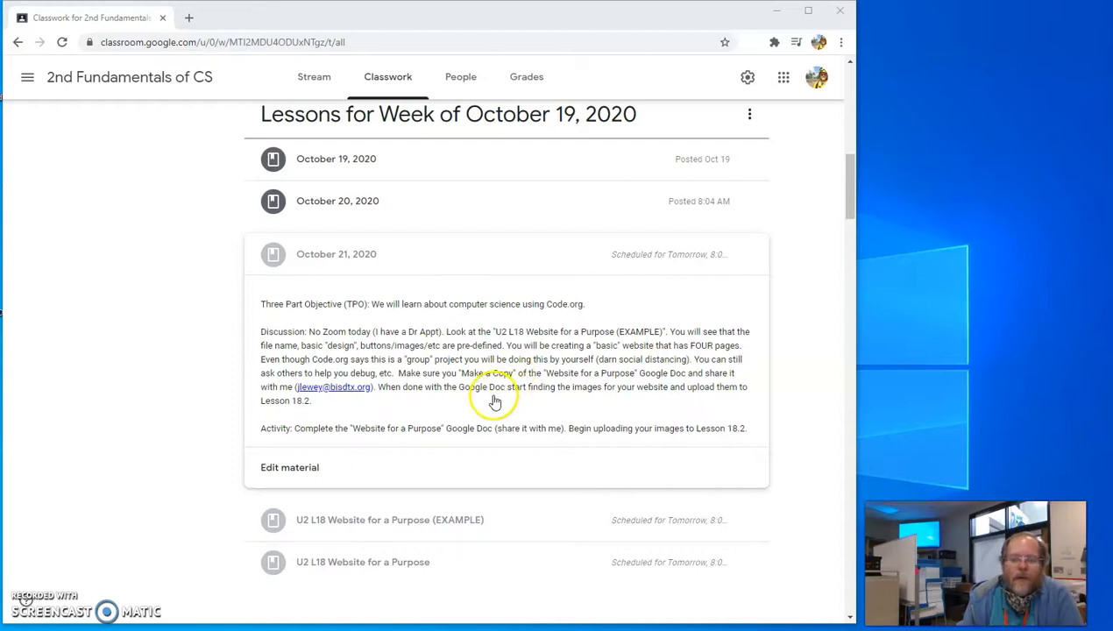
mouse_move(417, 392)
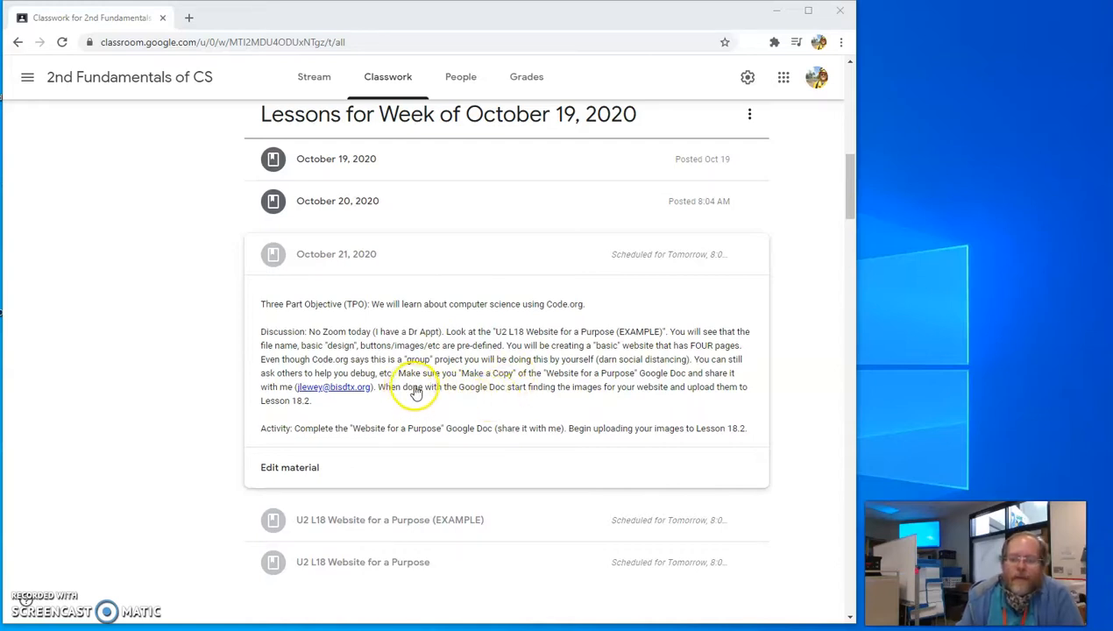
mouse_move(627, 399)
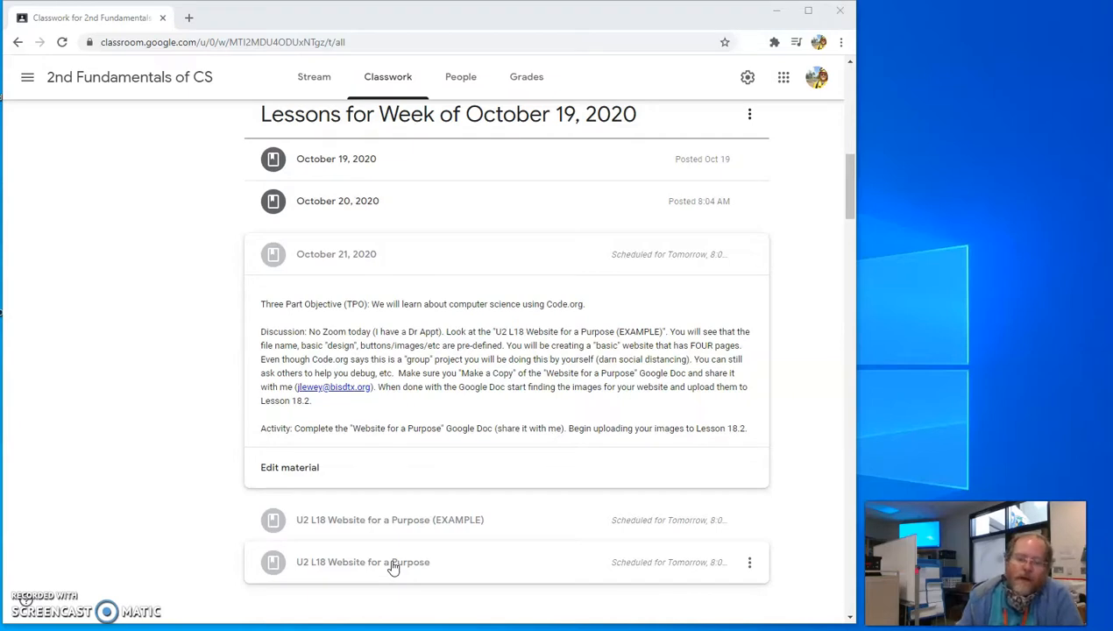
mouse_move(445, 438)
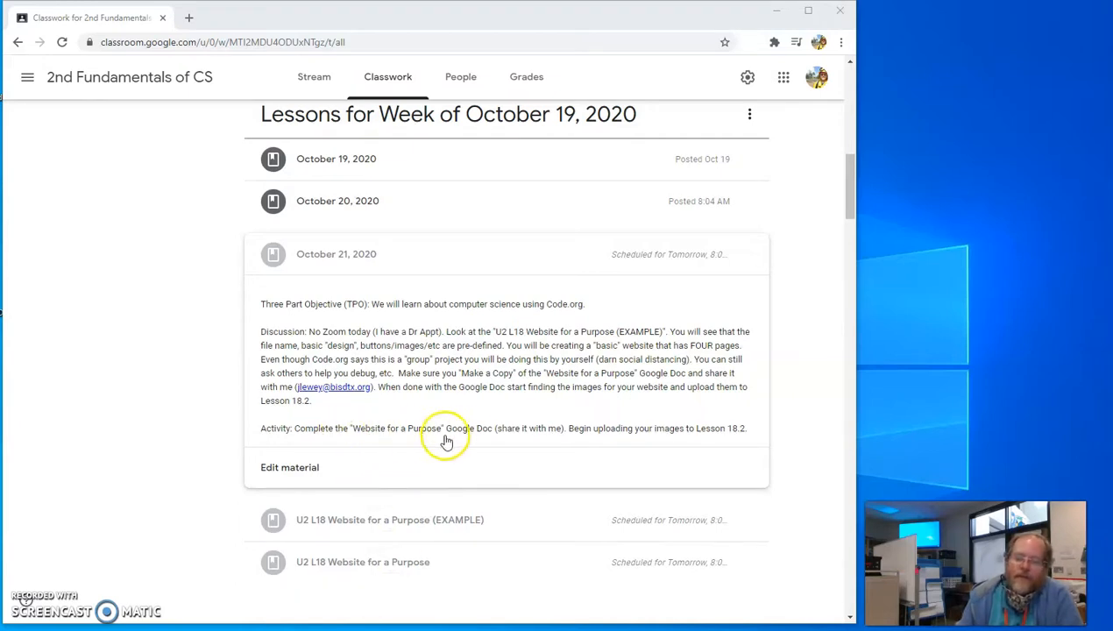
mouse_move(529, 436)
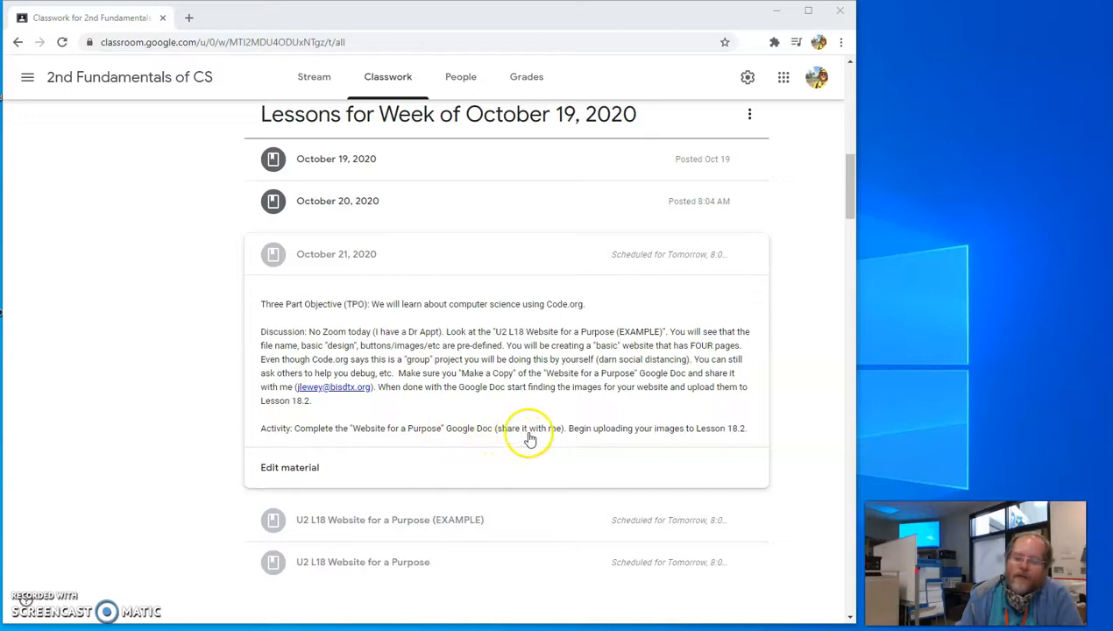
mouse_move(596, 422)
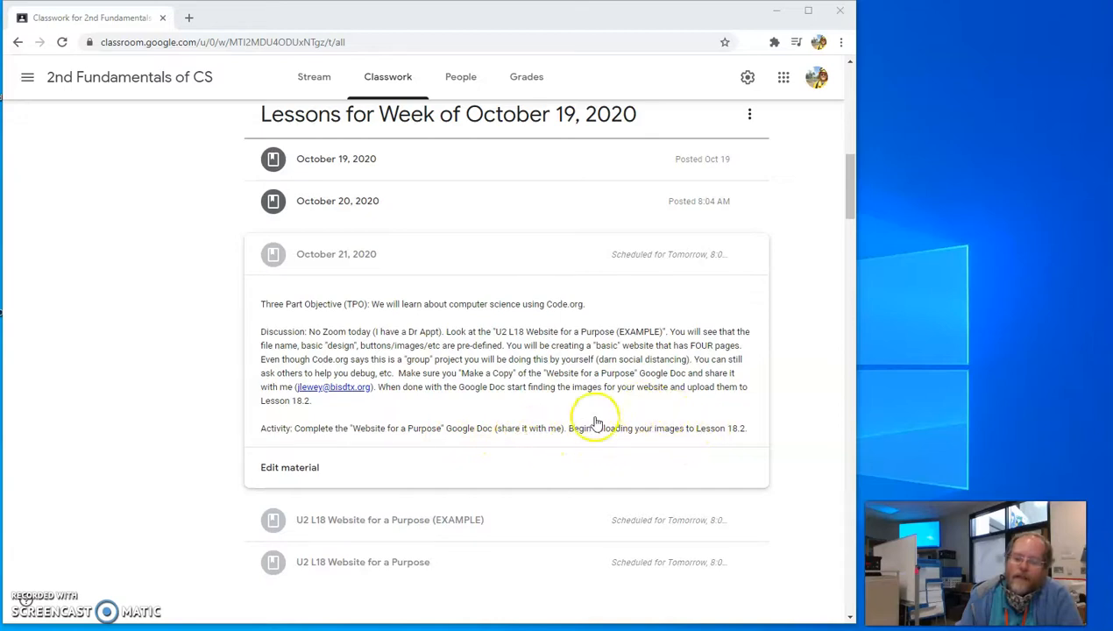
scroll("up", 3)
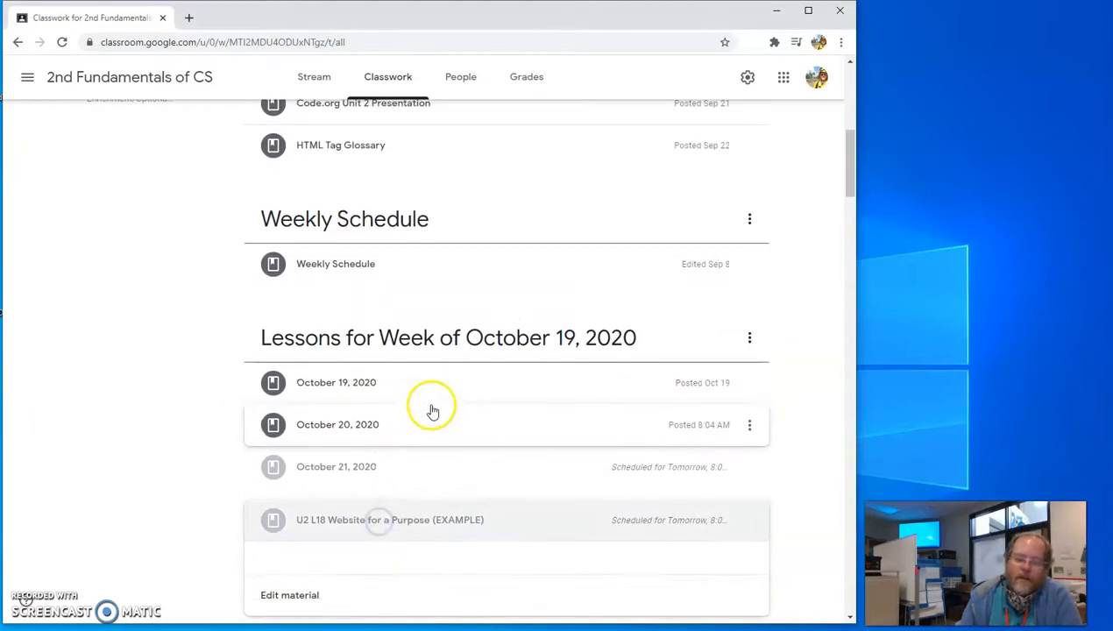
left_click(389, 518)
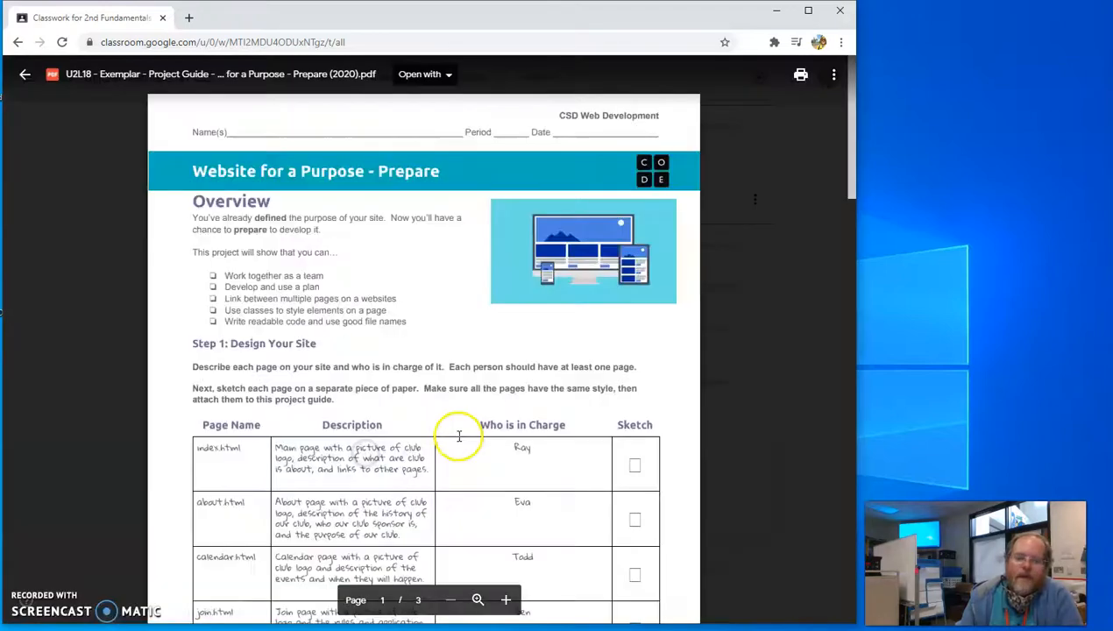
mouse_move(302, 133)
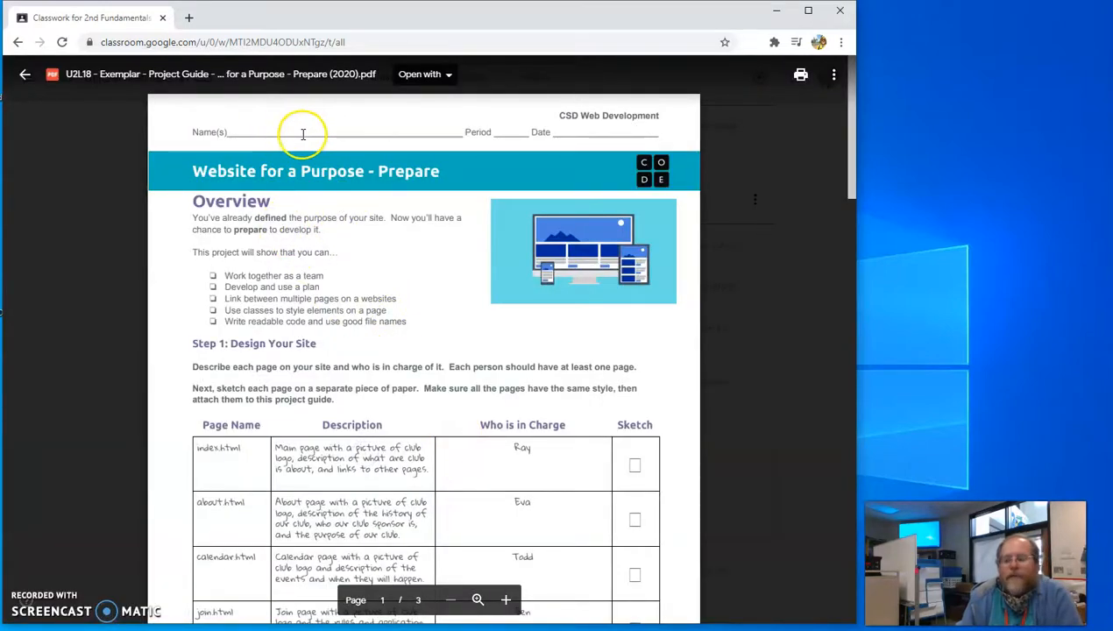
mouse_move(300, 148)
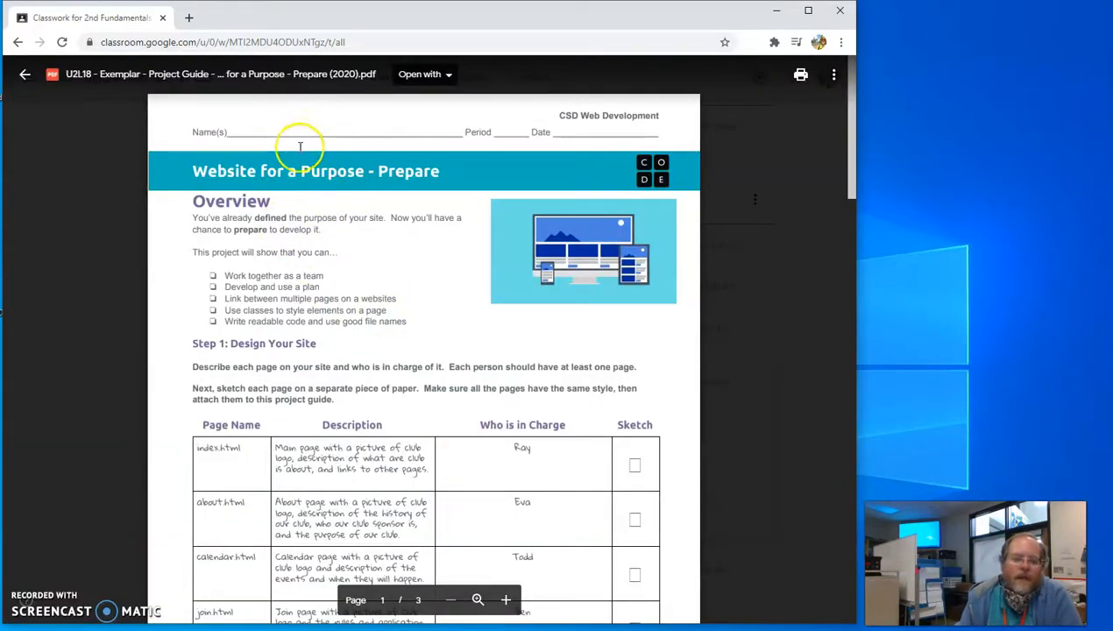
mouse_move(382, 227)
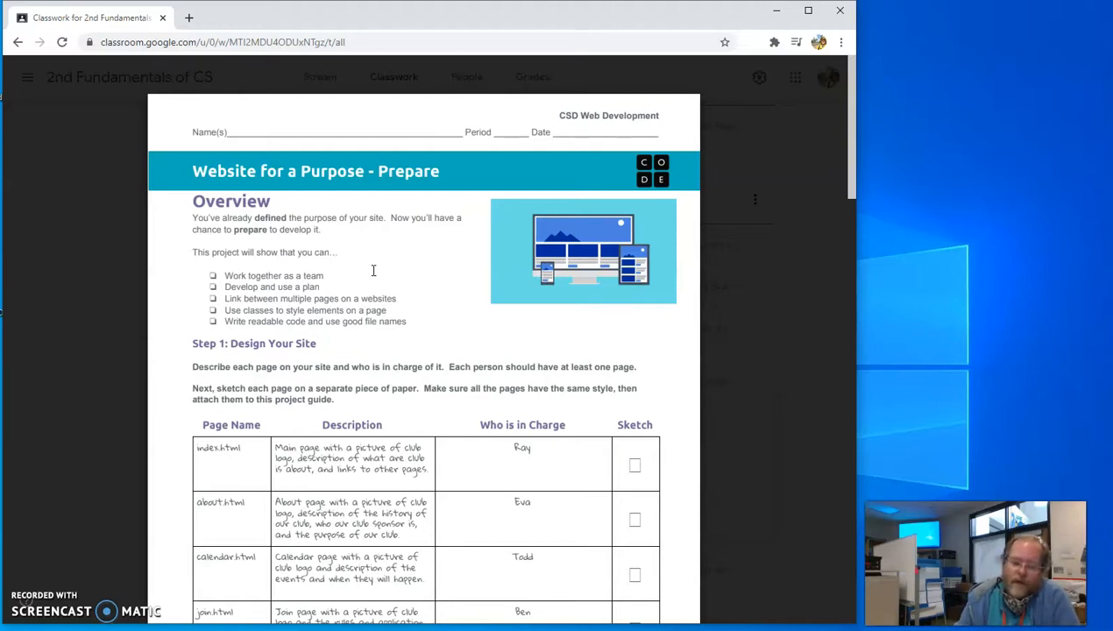
scroll("down", 3)
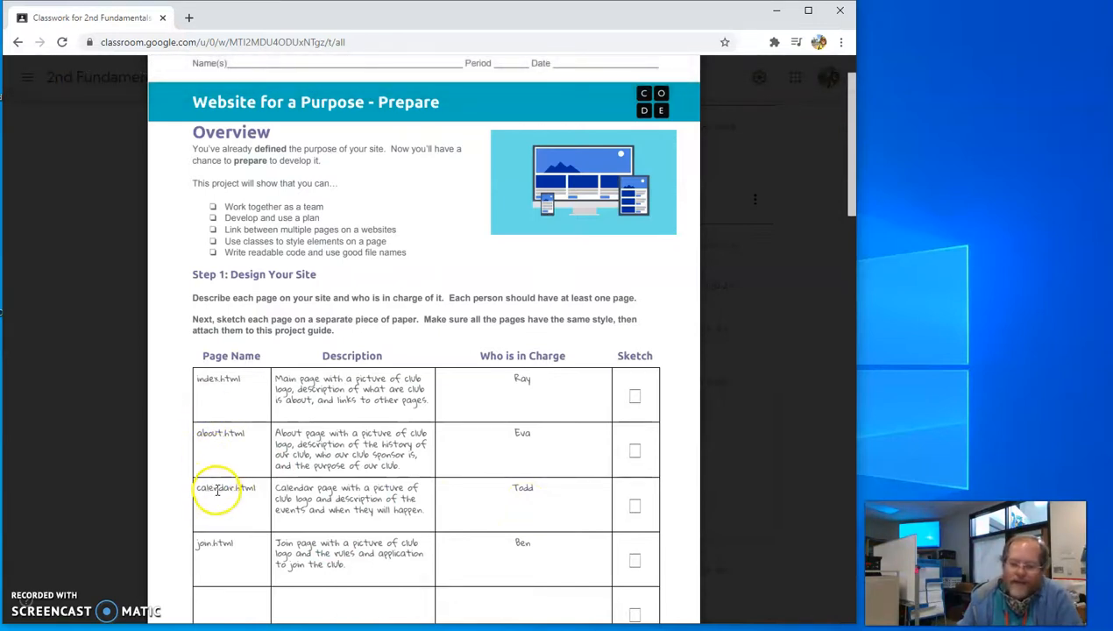
scroll("down", 3)
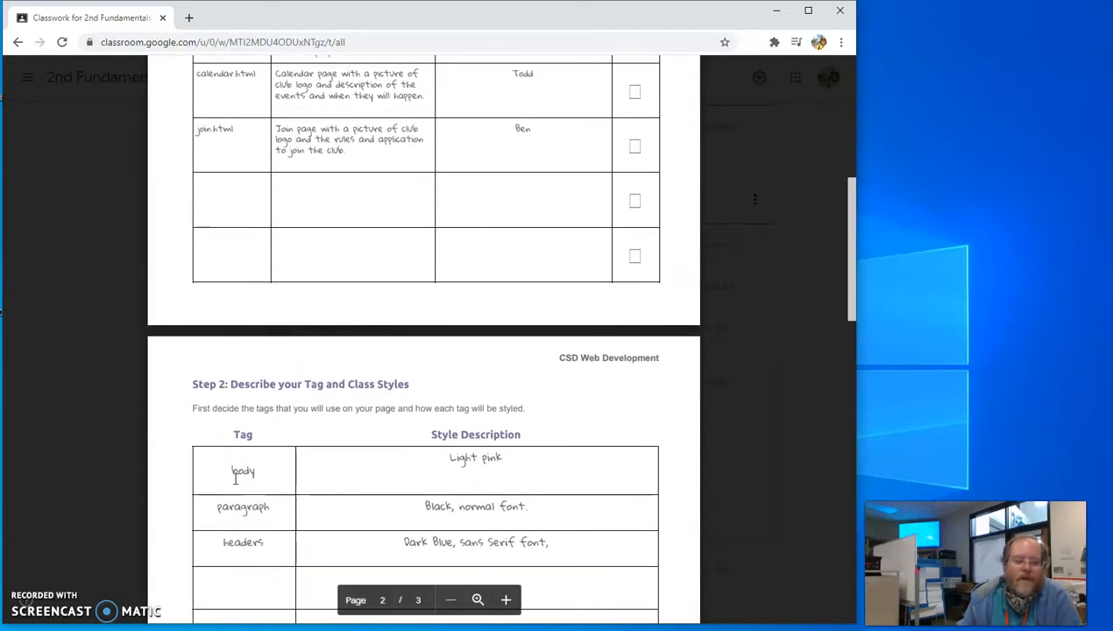
Read the Step 2 tag and class style tables, continuing into the Step 3 work plan and Step 4 images.
scroll("down", 3)
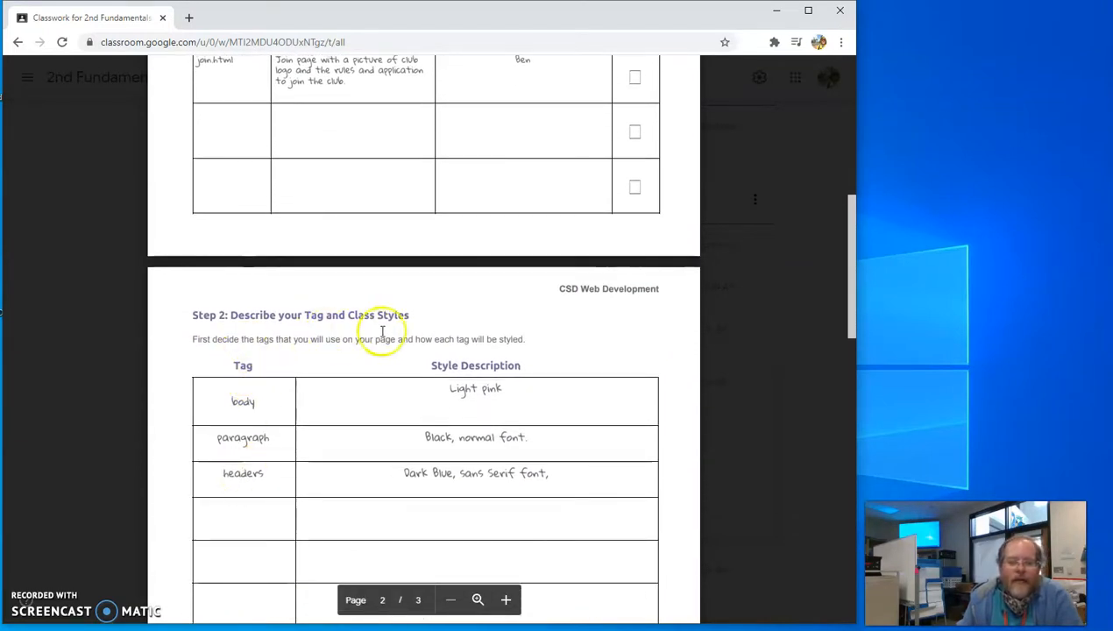
mouse_move(257, 396)
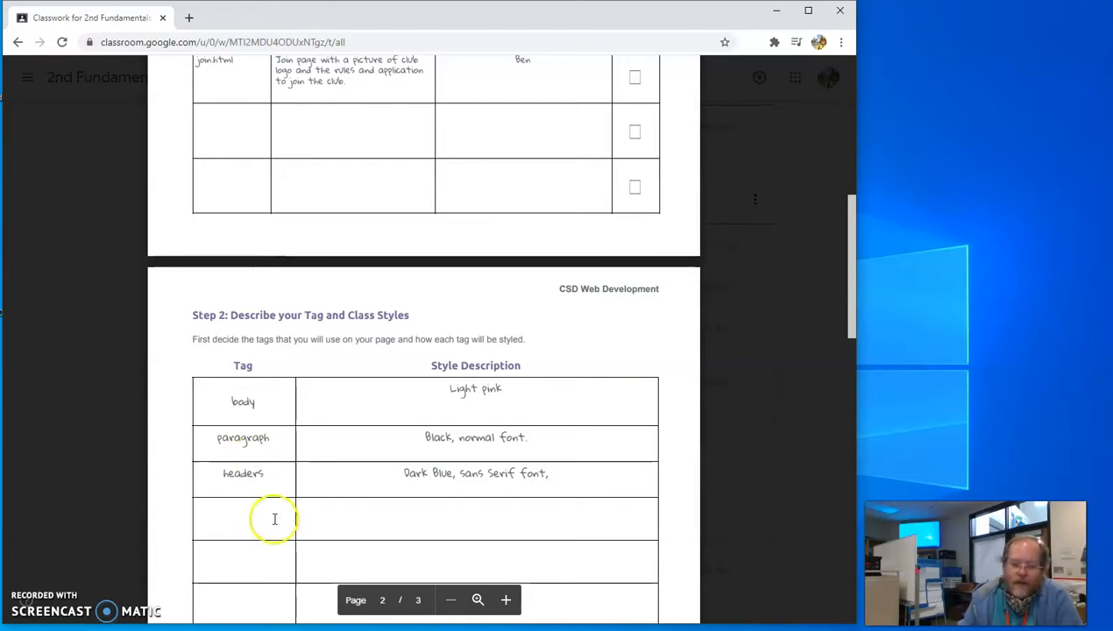
mouse_move(270, 467)
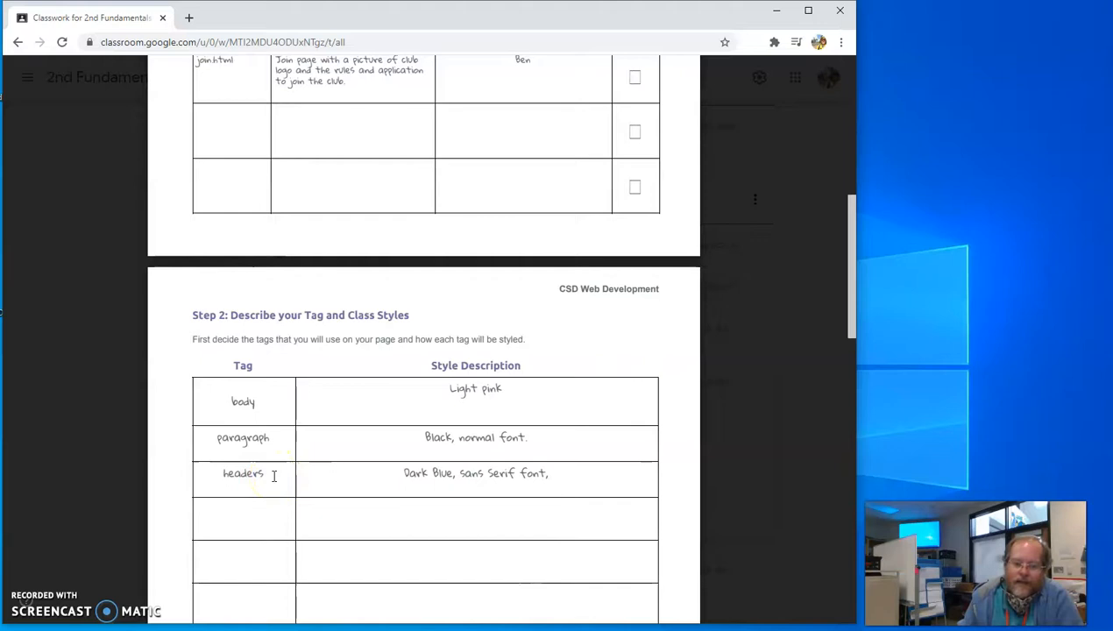
scroll("down", 3)
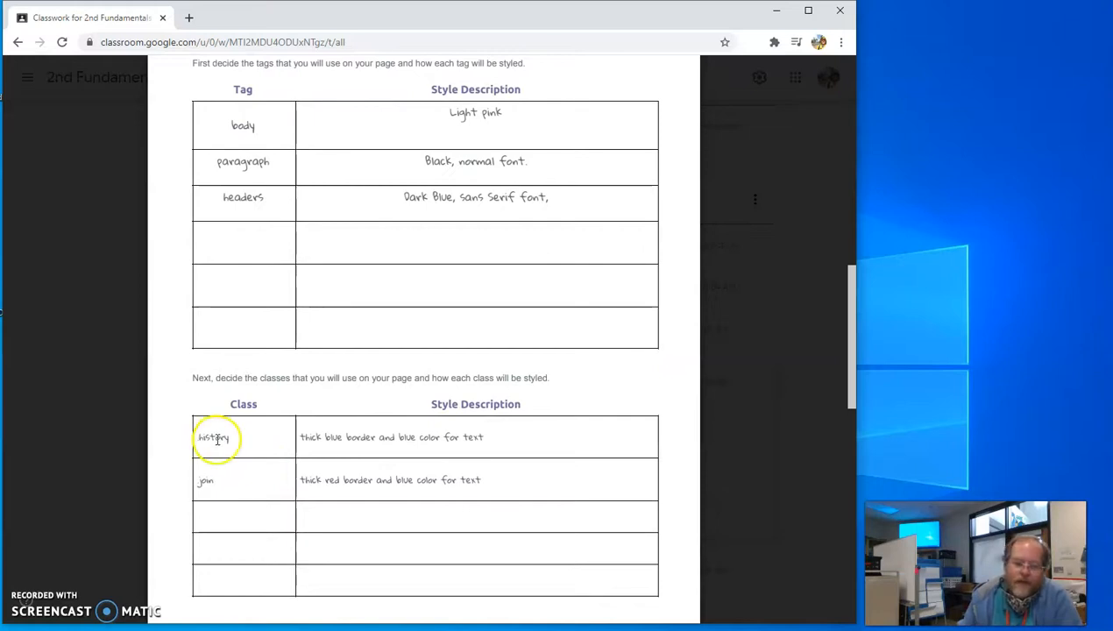
mouse_move(368, 449)
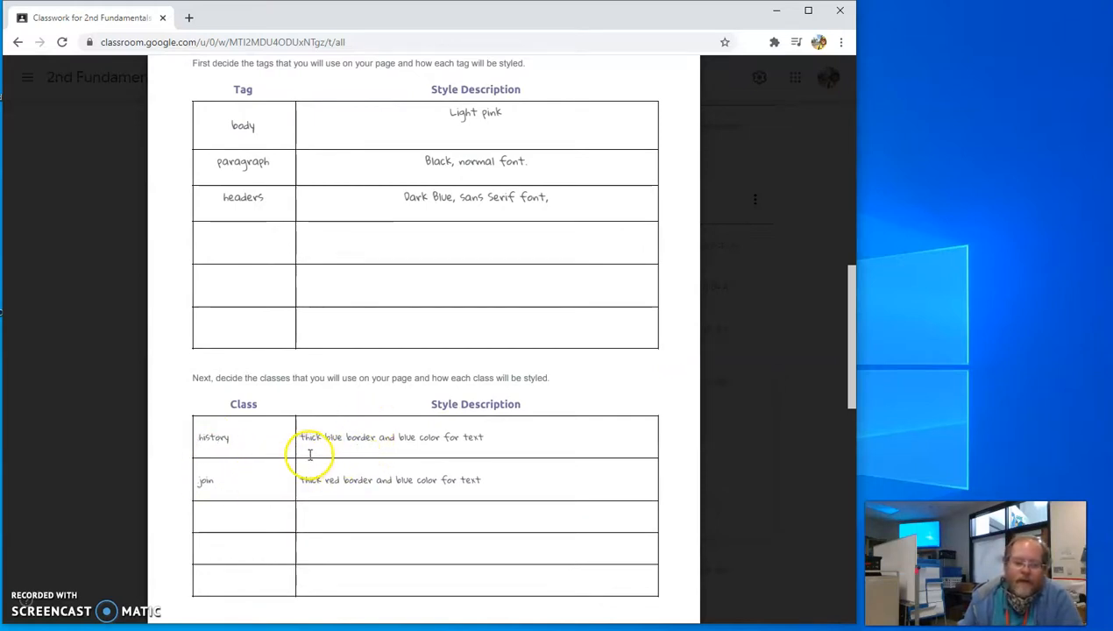
scroll("down", 3)
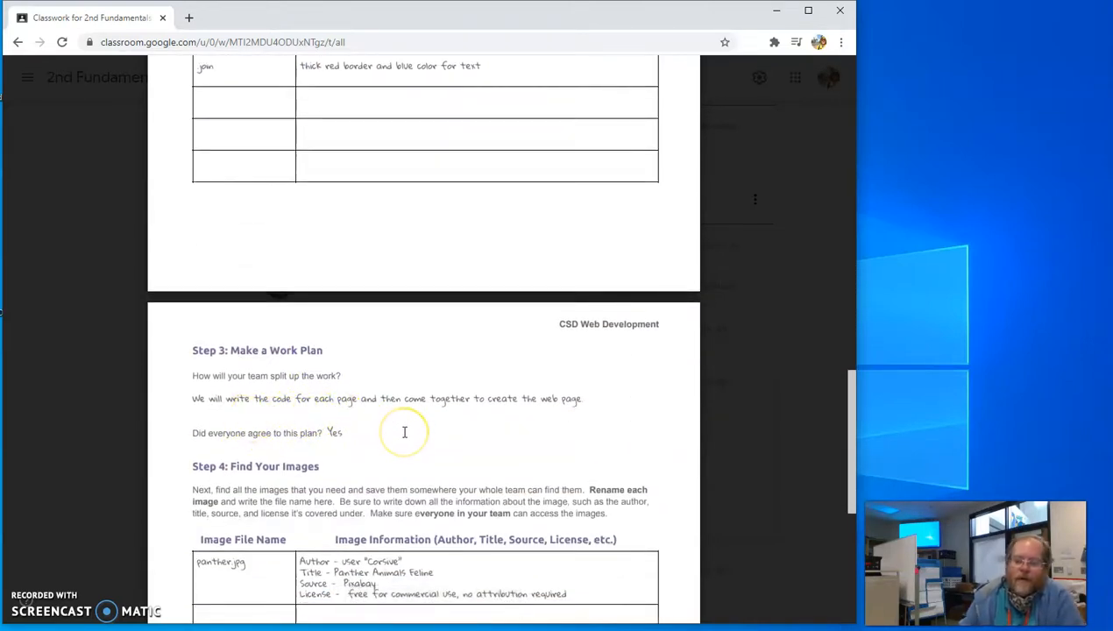
mouse_move(403, 431)
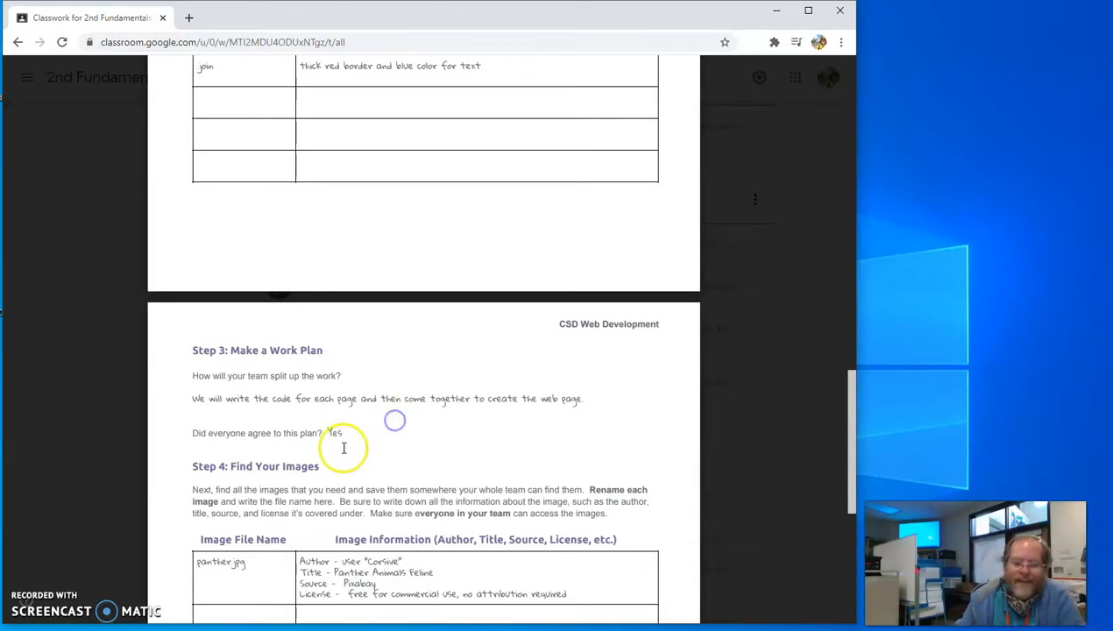
Return from the exemplar PDF to the Classwork page and expand the U2 L18 Website for a Purpose post.
scroll("down", 3)
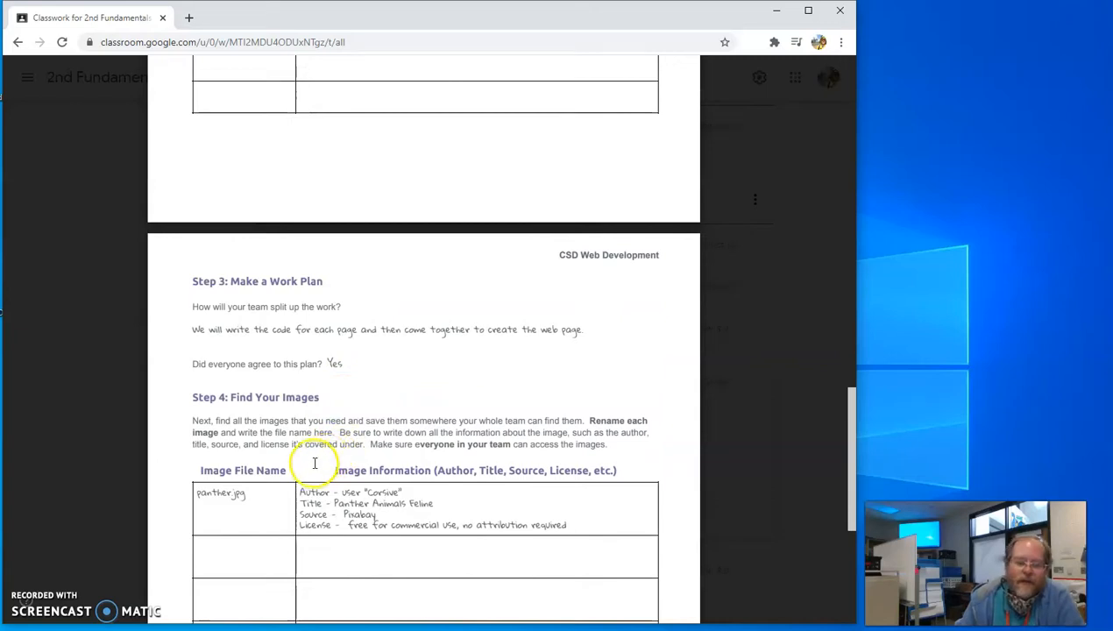
scroll("up", 3)
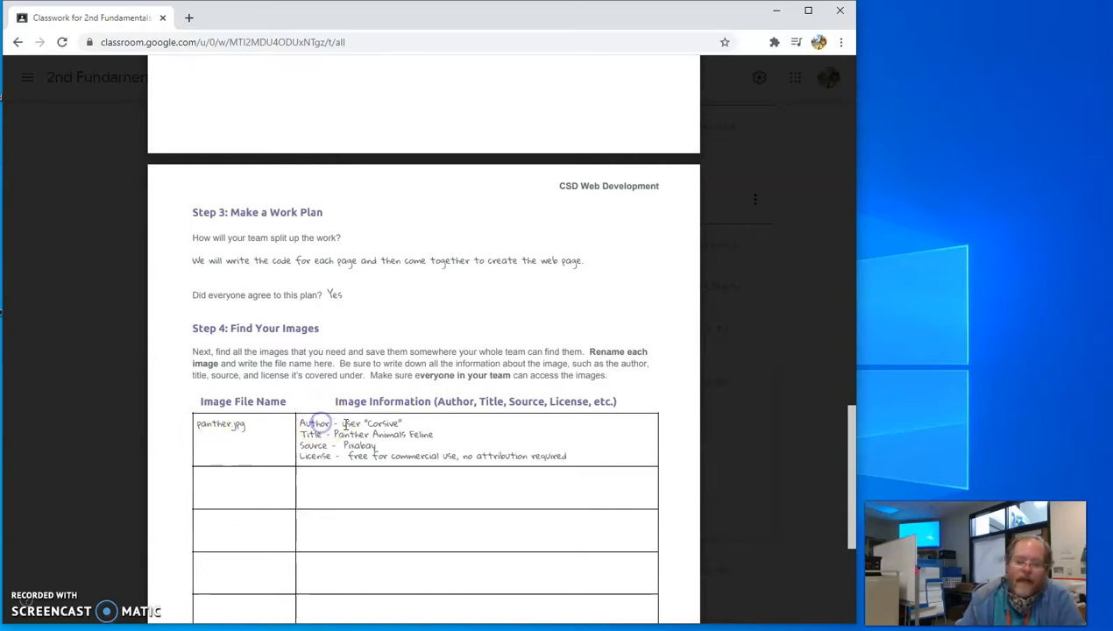
double_click(370, 423)
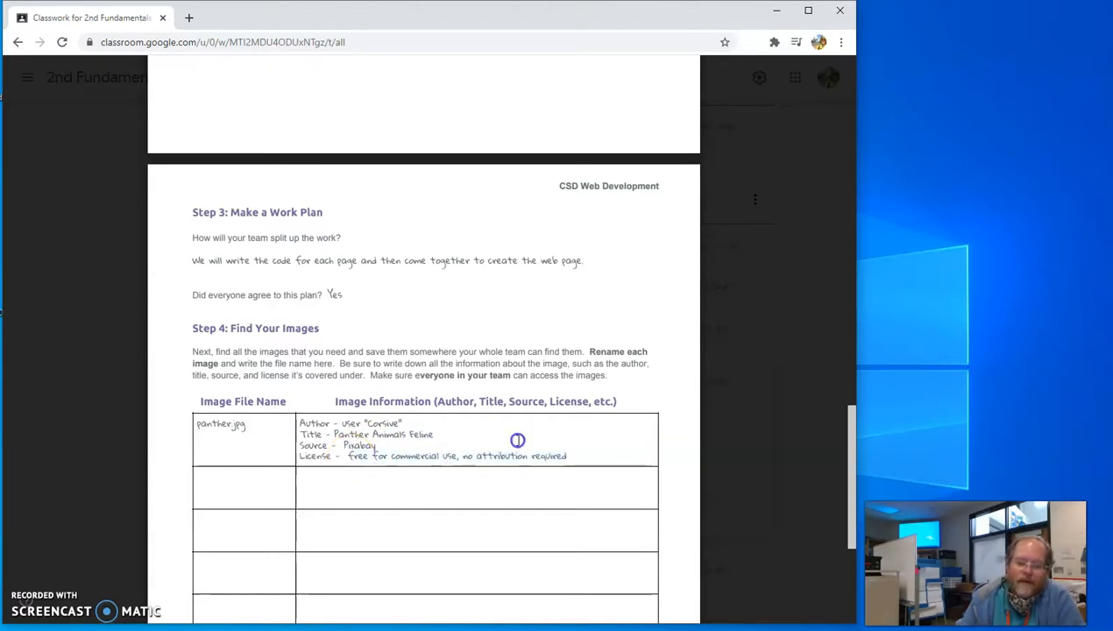
scroll("up", 3)
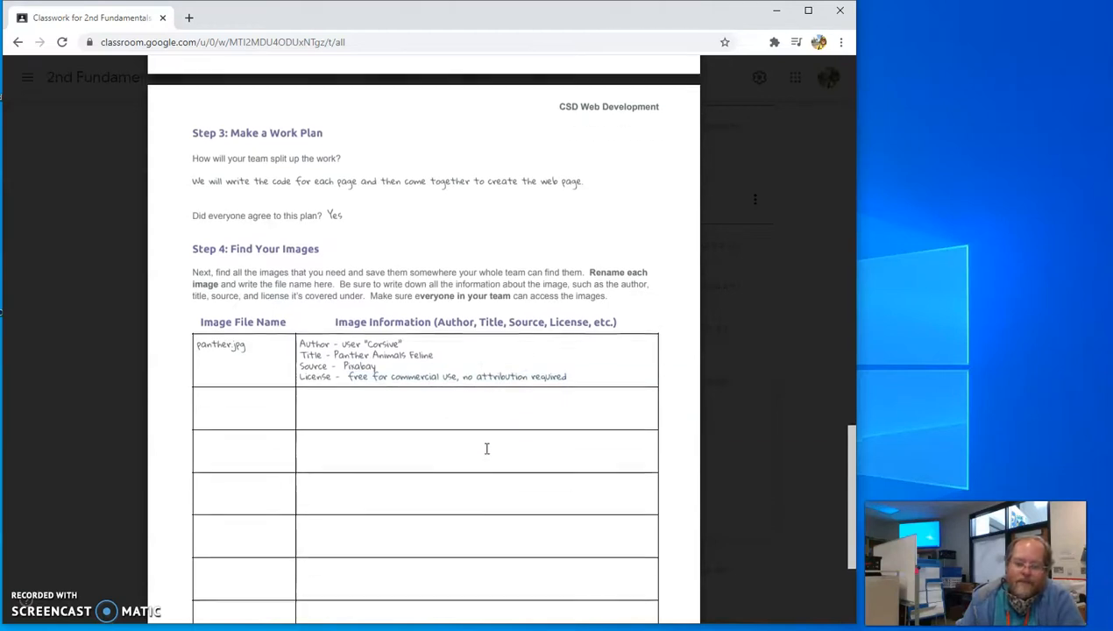
scroll("up", 3)
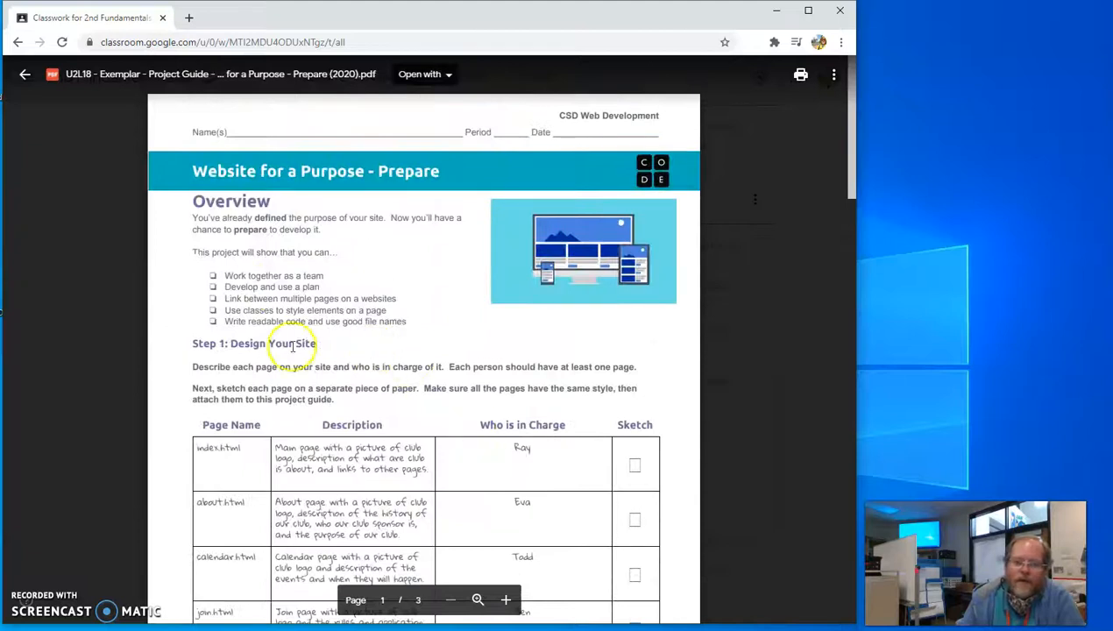
mouse_move(20, 42)
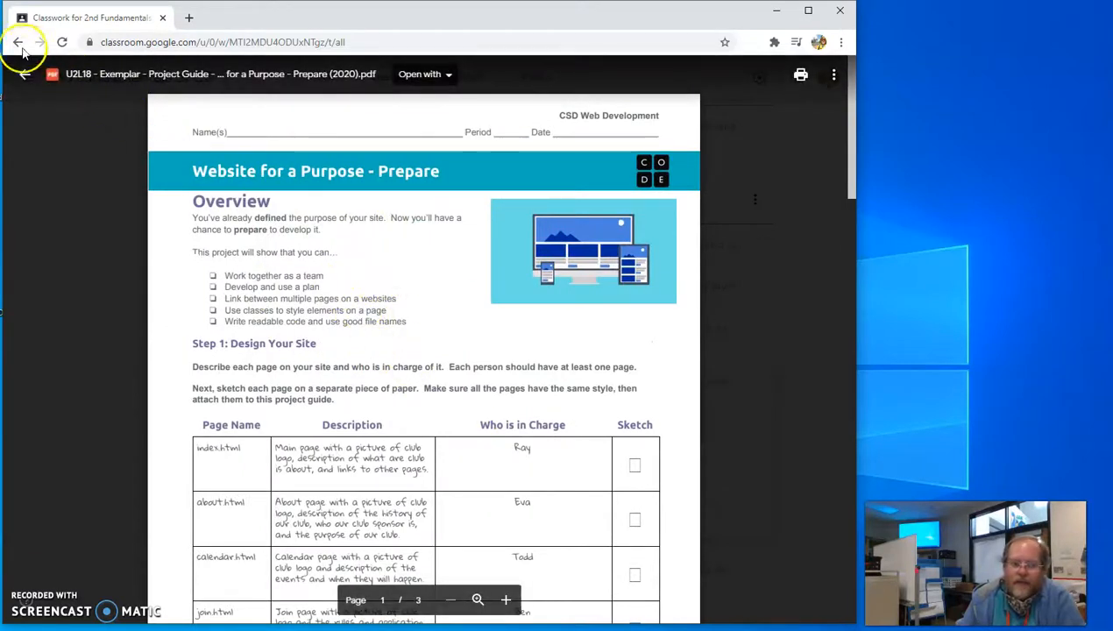
mouse_move(75, 91)
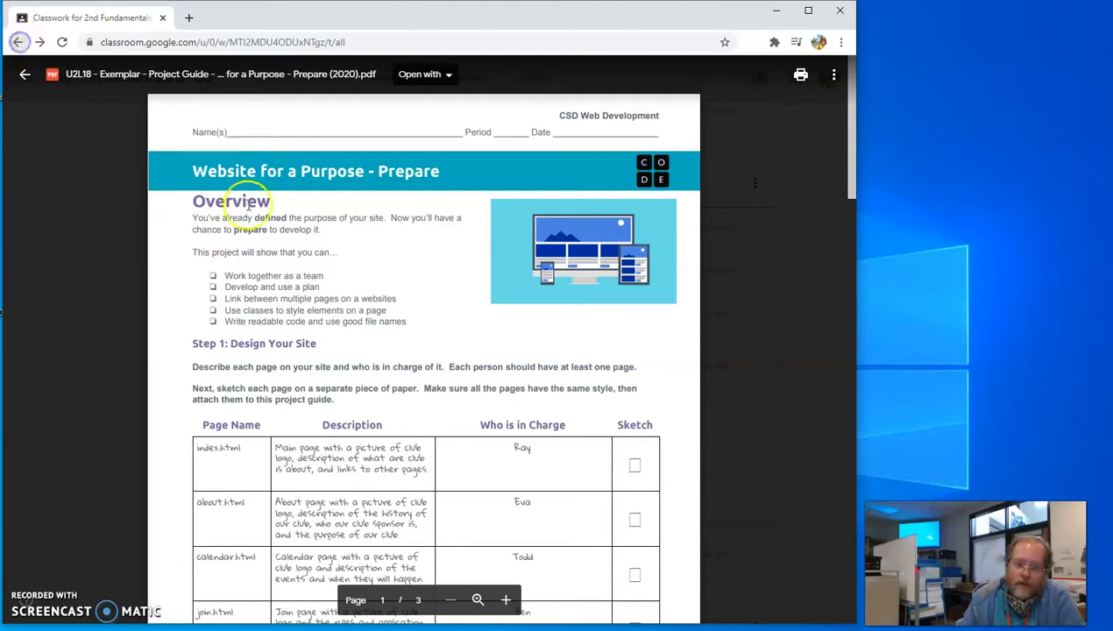
mouse_move(358, 260)
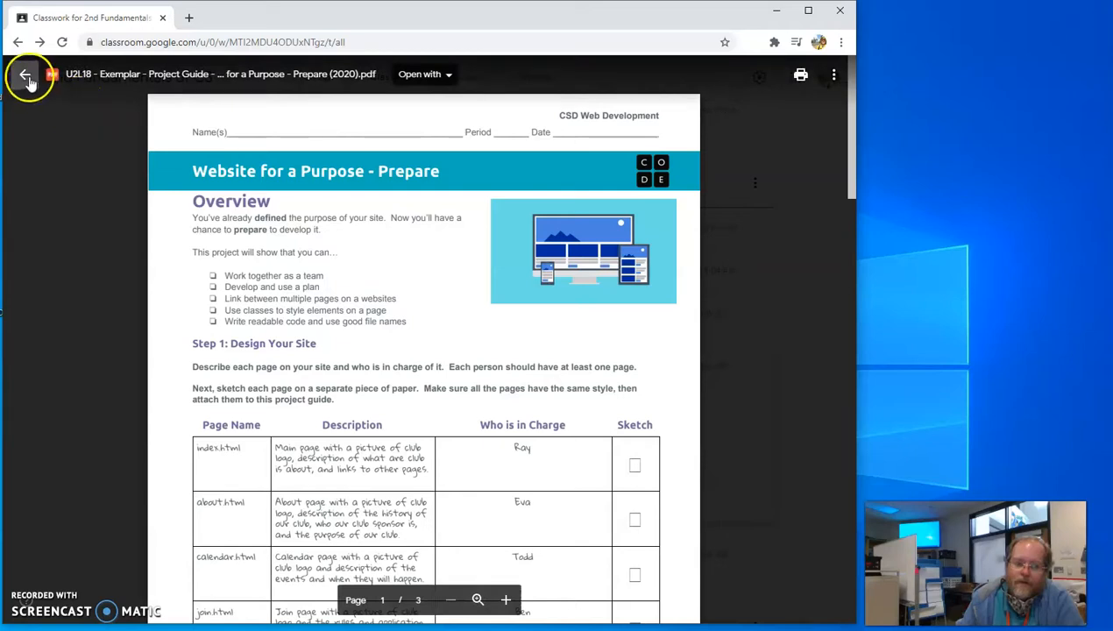
left_click(26, 75)
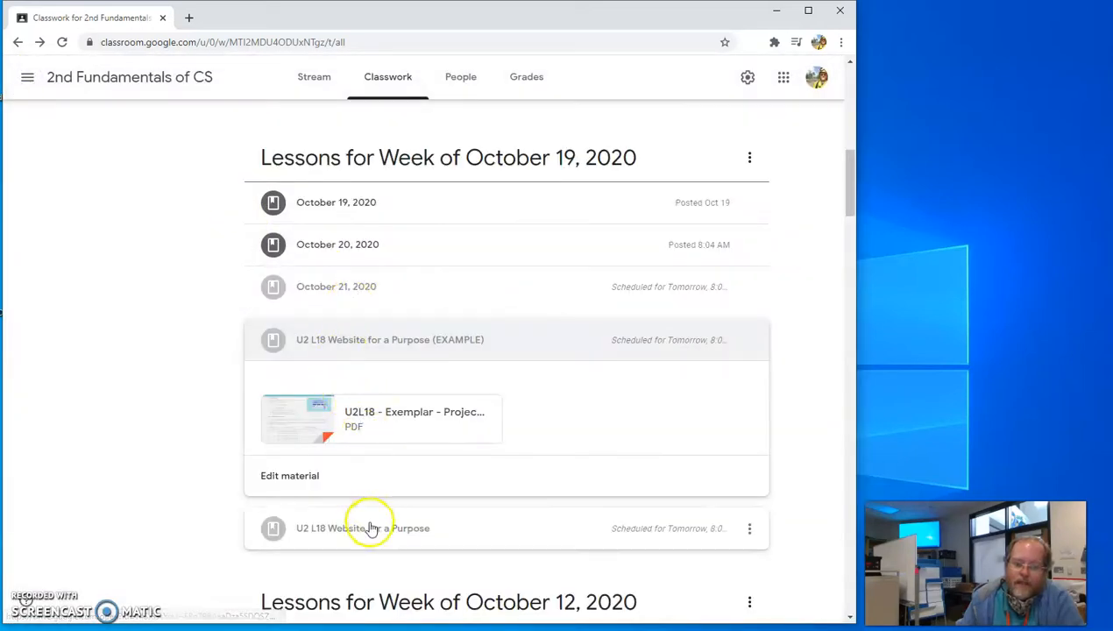
left_click(361, 528)
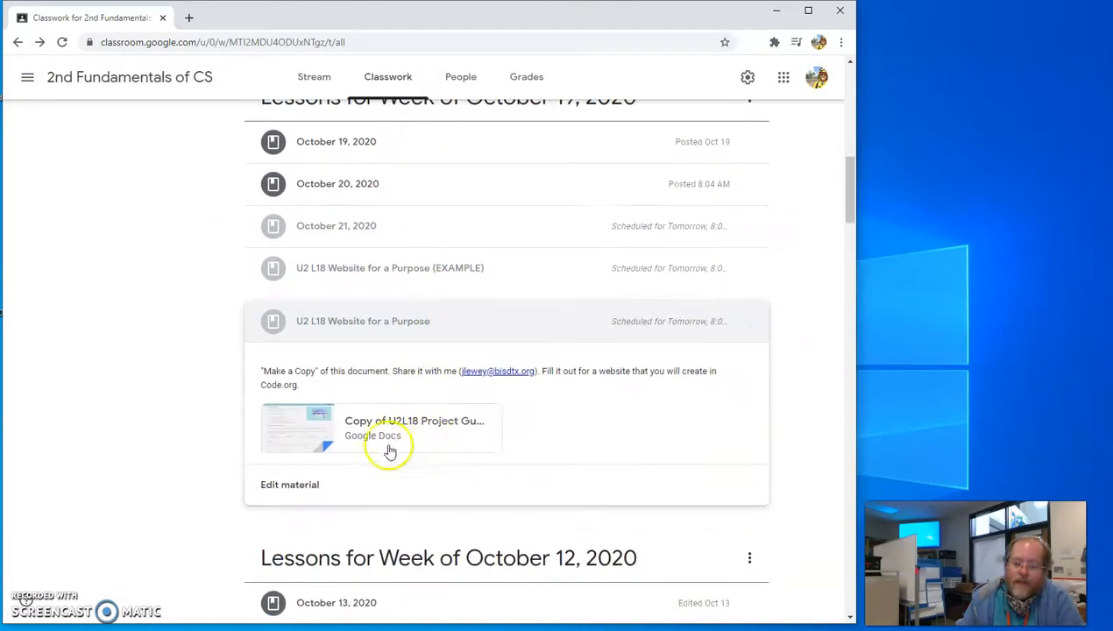
Review the blank tables in the 'Copy of U2L18 Project Guide' Google Doc, then start a new browser tab for code.org.
left_click(379, 427)
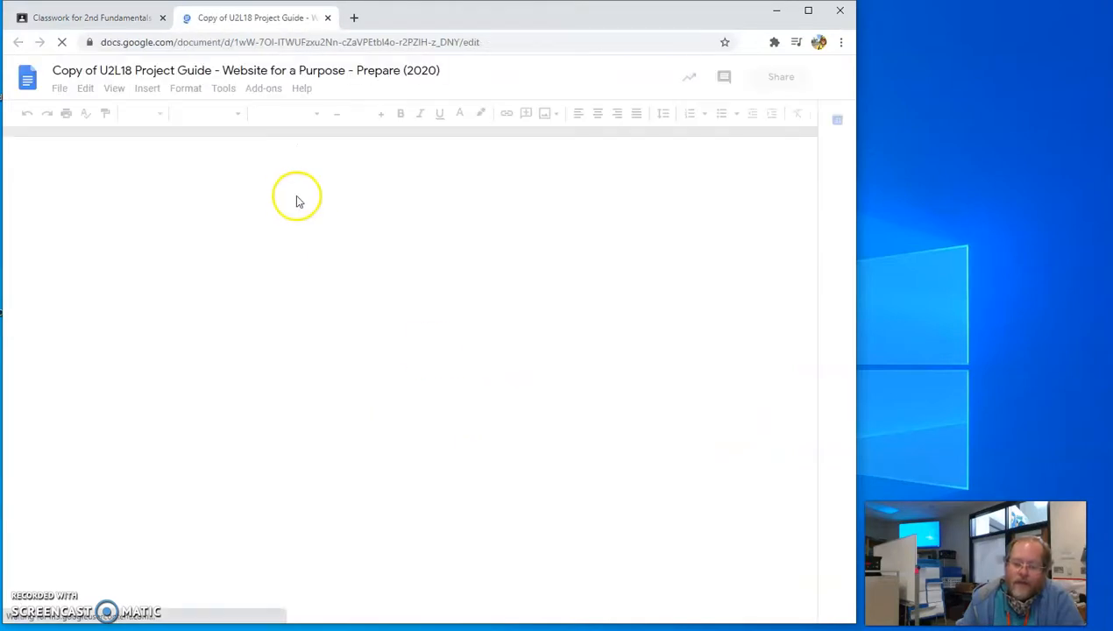
left_click(60, 87)
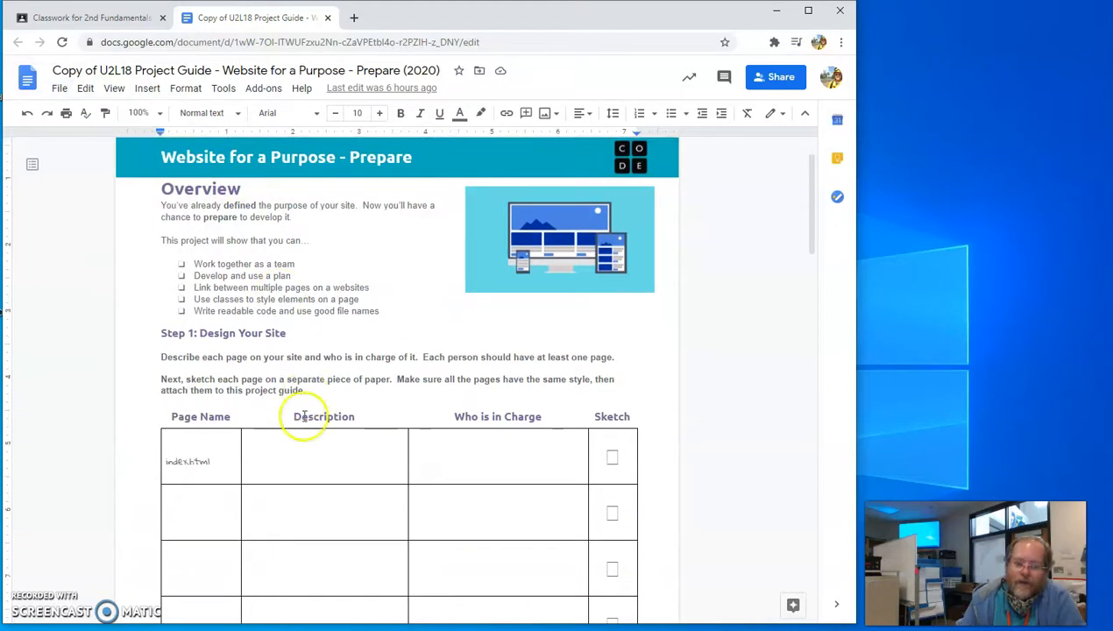
scroll("down", 3)
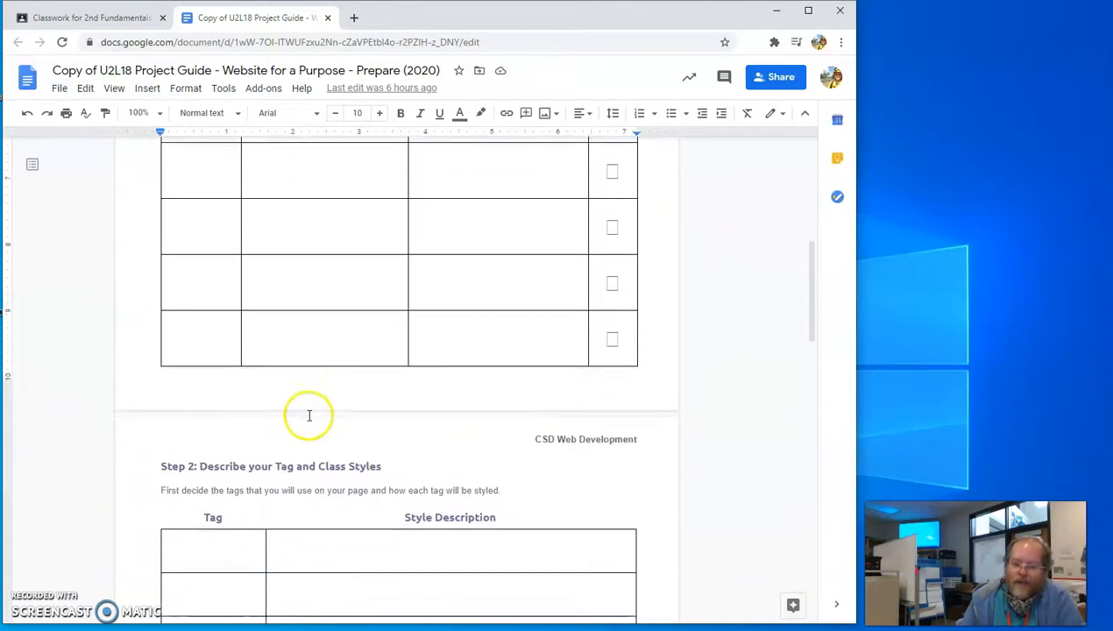
scroll("down", 3)
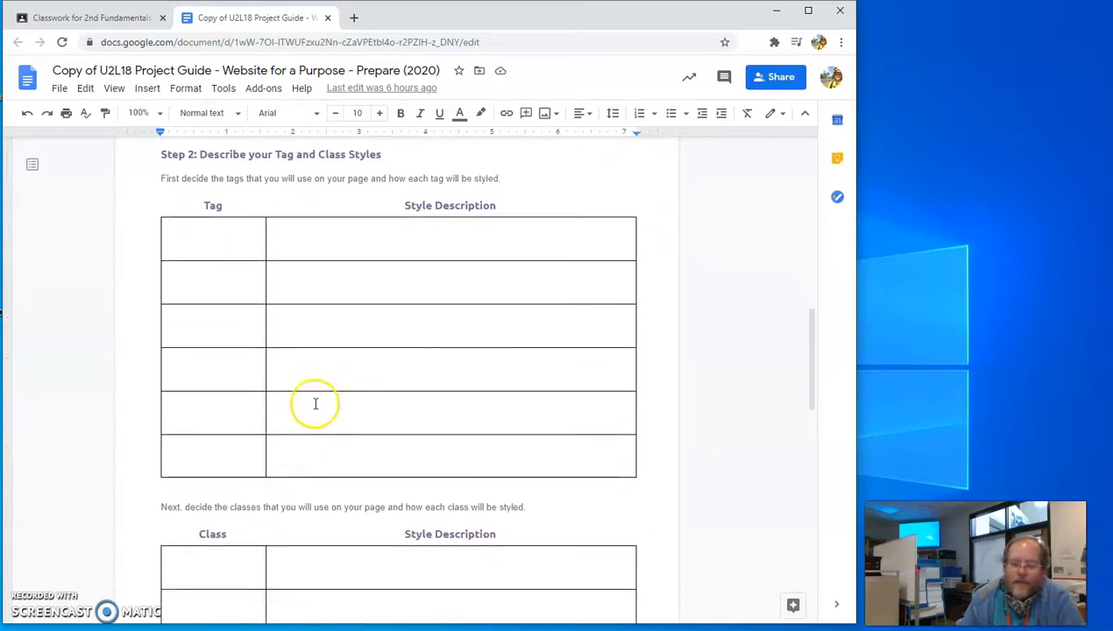
scroll("down", 3)
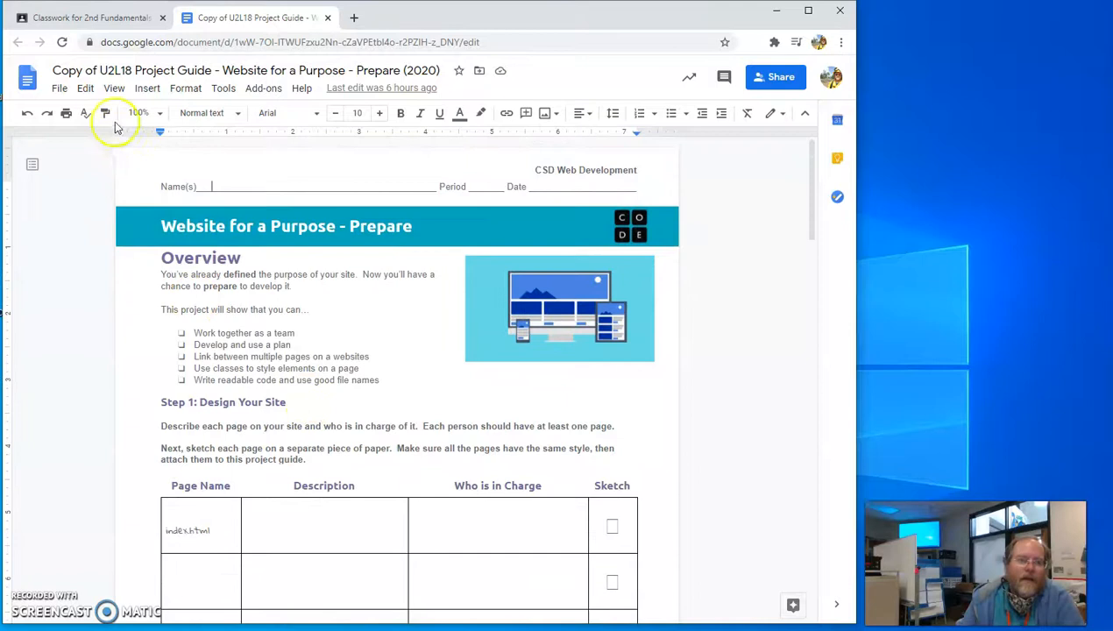
left_click(88, 18)
type("code.org")
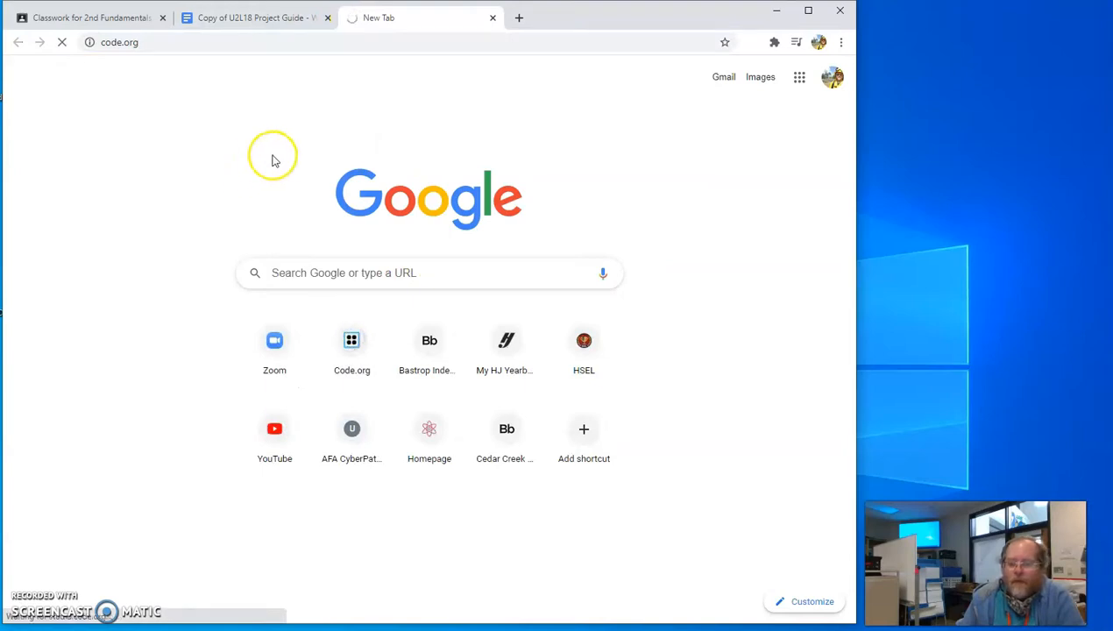
Reach the CSD Unit 2 Web Development course page from the Fundamentals of CS section on Code.org.
left_click(350, 340)
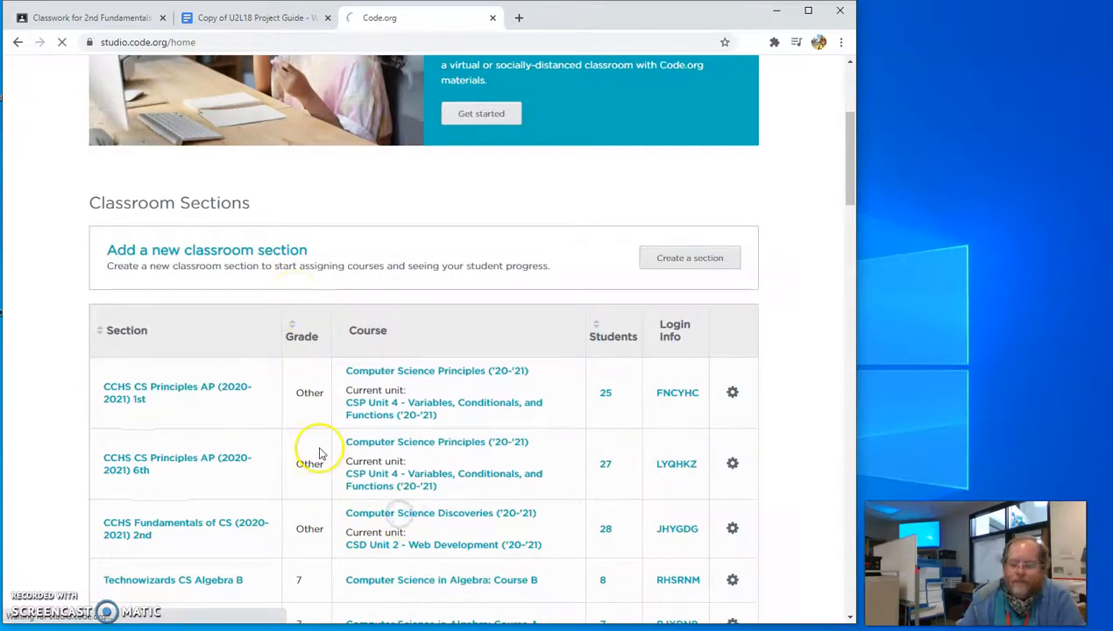
left_click(440, 512)
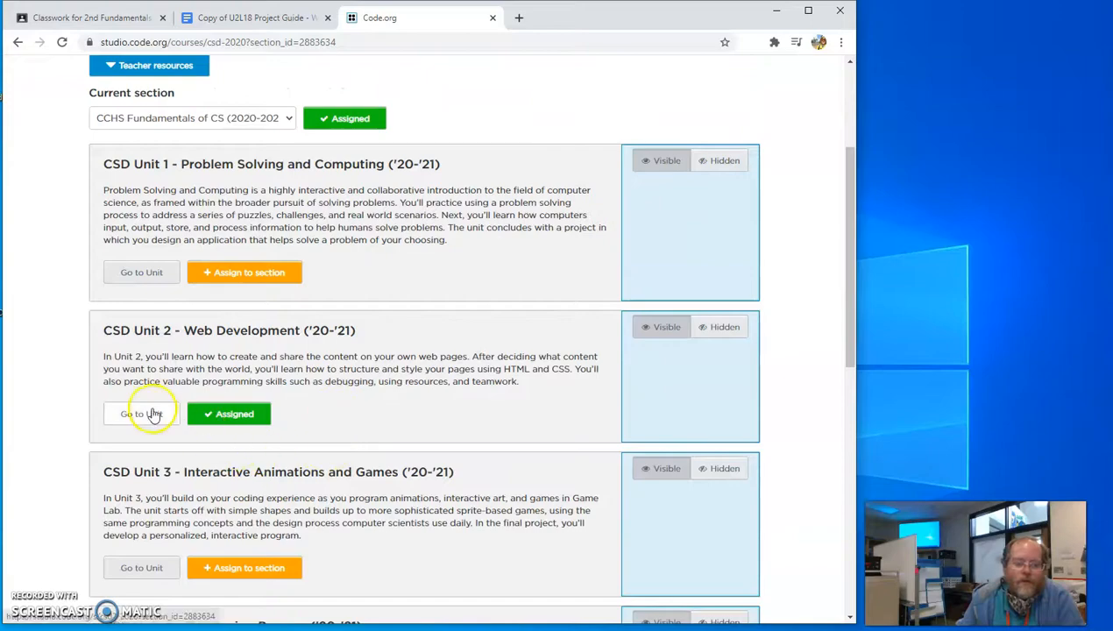
left_click(141, 414)
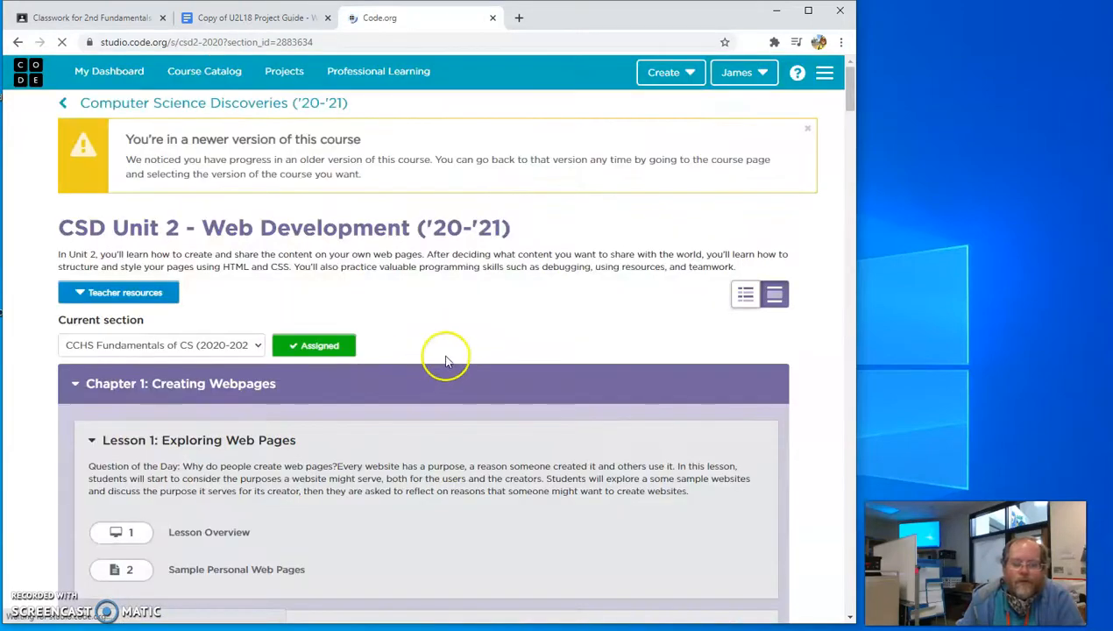
Go to Lesson 18, Planning a Multi-page Website, and its bubble 2 Upload Your Images level.
scroll("down", 3)
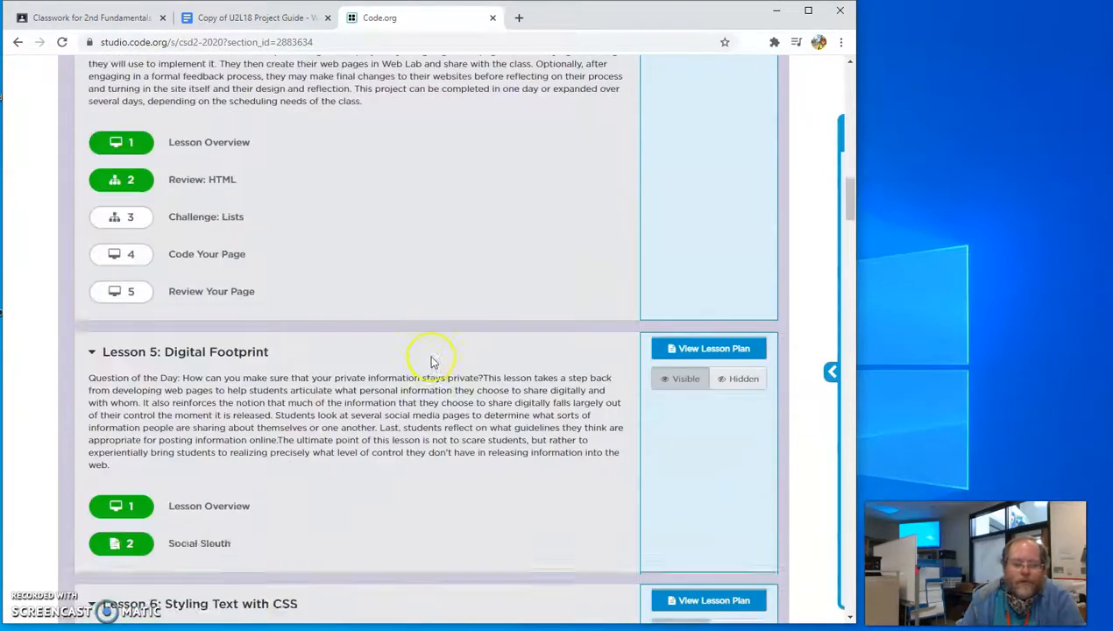
scroll("down", 3)
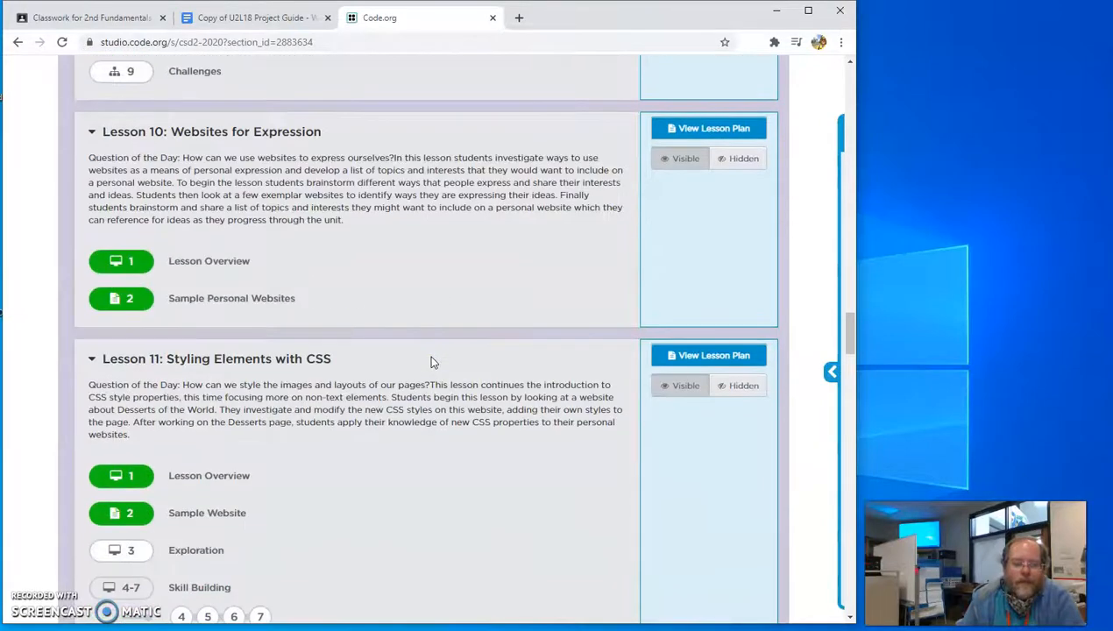
scroll("down", 3)
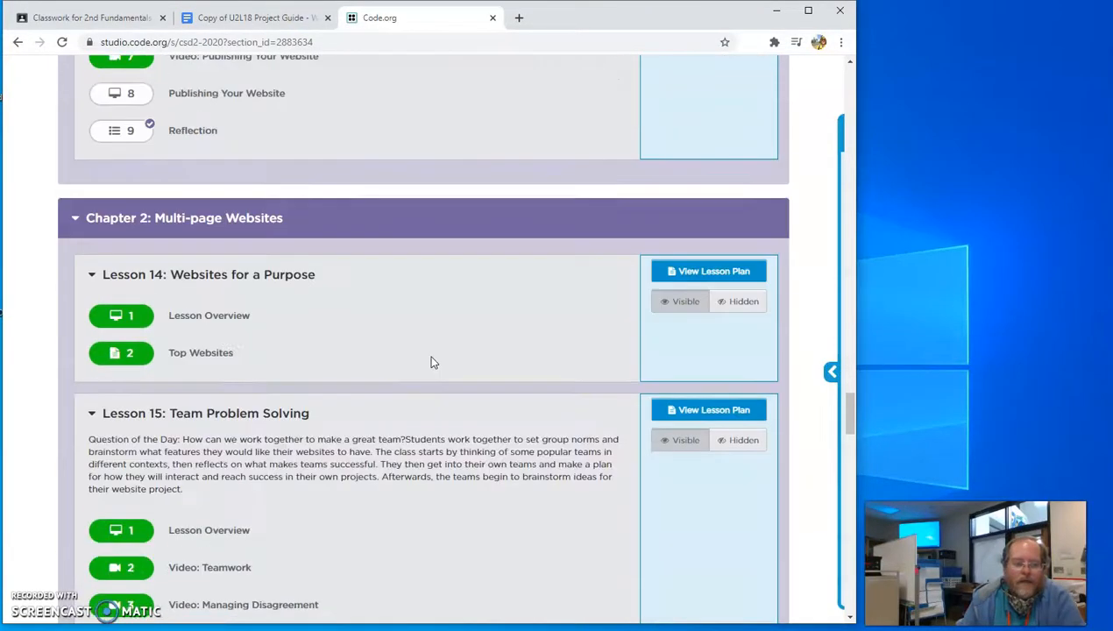
scroll("down", 3)
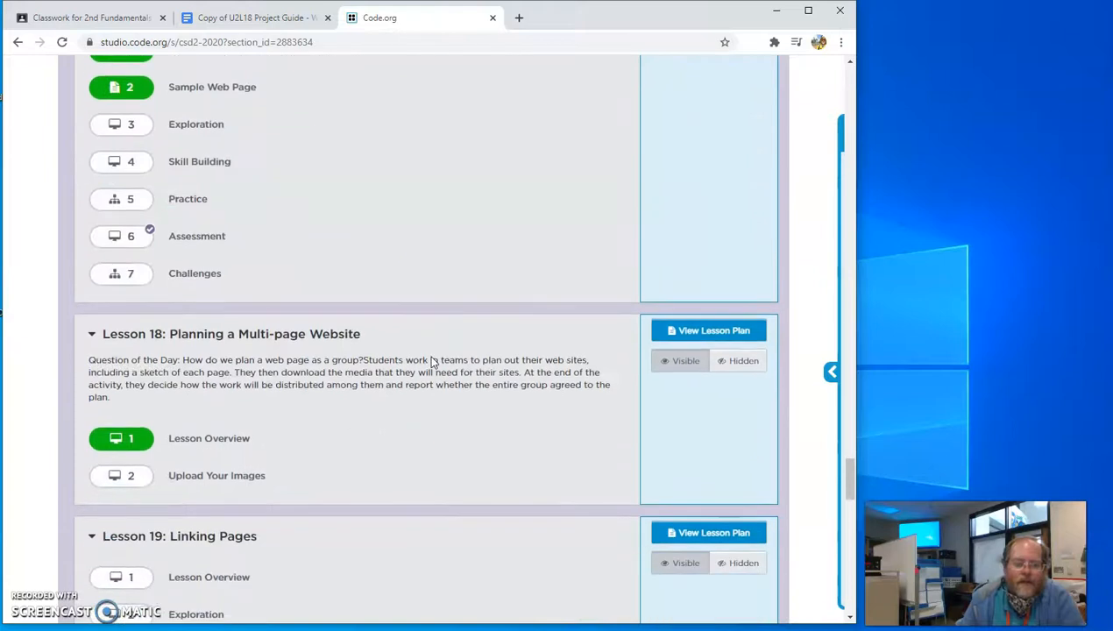
scroll("down", 3)
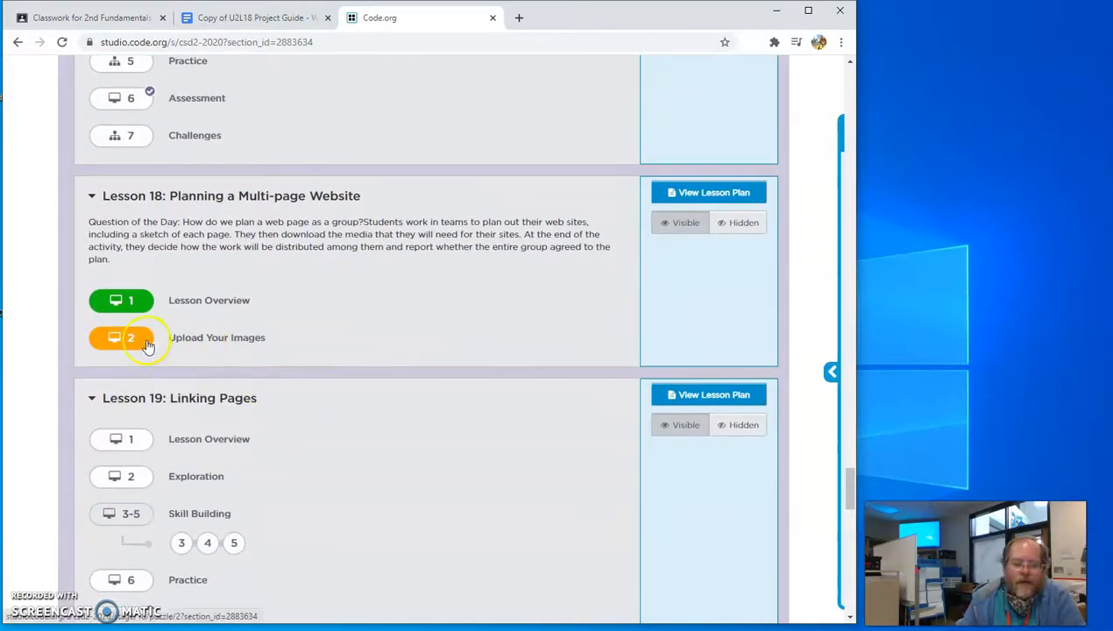
left_click(121, 336)
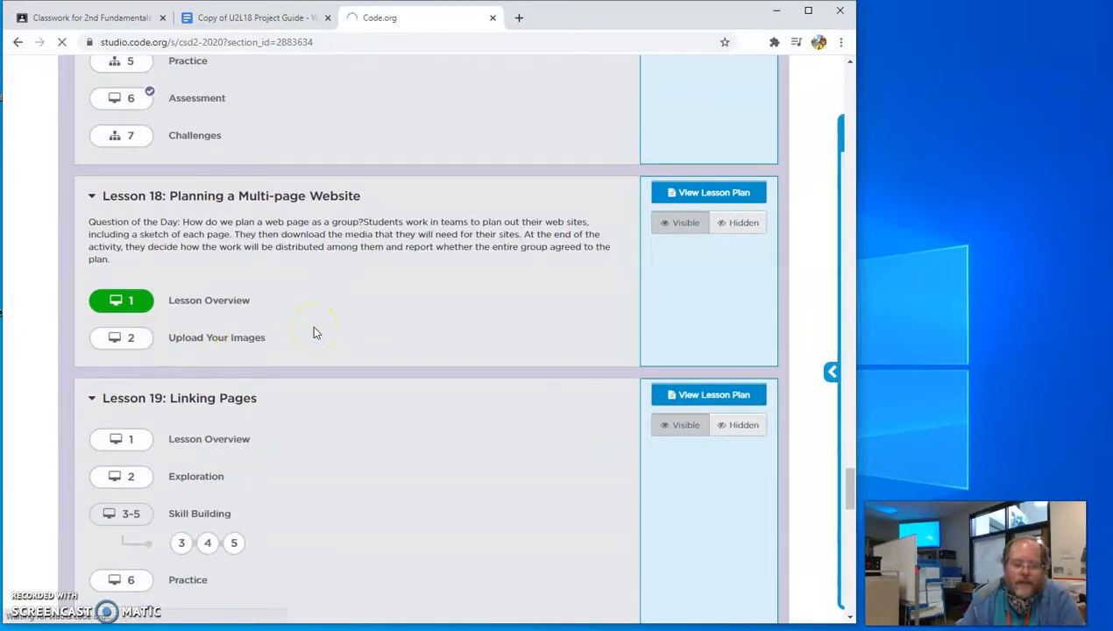
Show the Web Lab Manage Assets window via Add Image, then dismiss it and return to the Unit 2 overview.
left_click(217, 336)
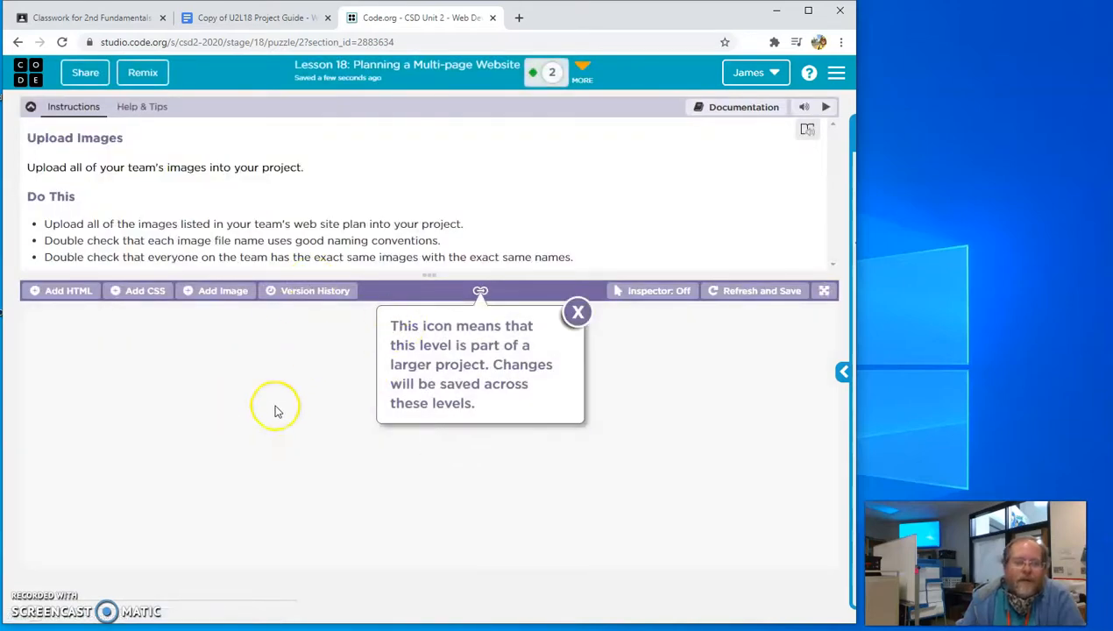
left_click(222, 291)
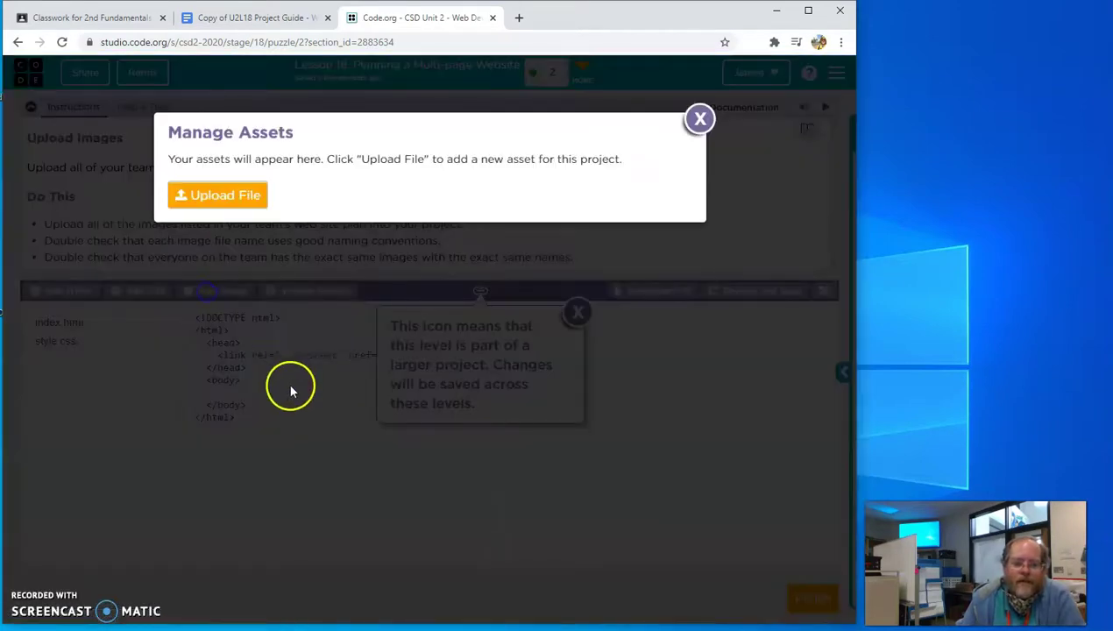
mouse_move(699, 120)
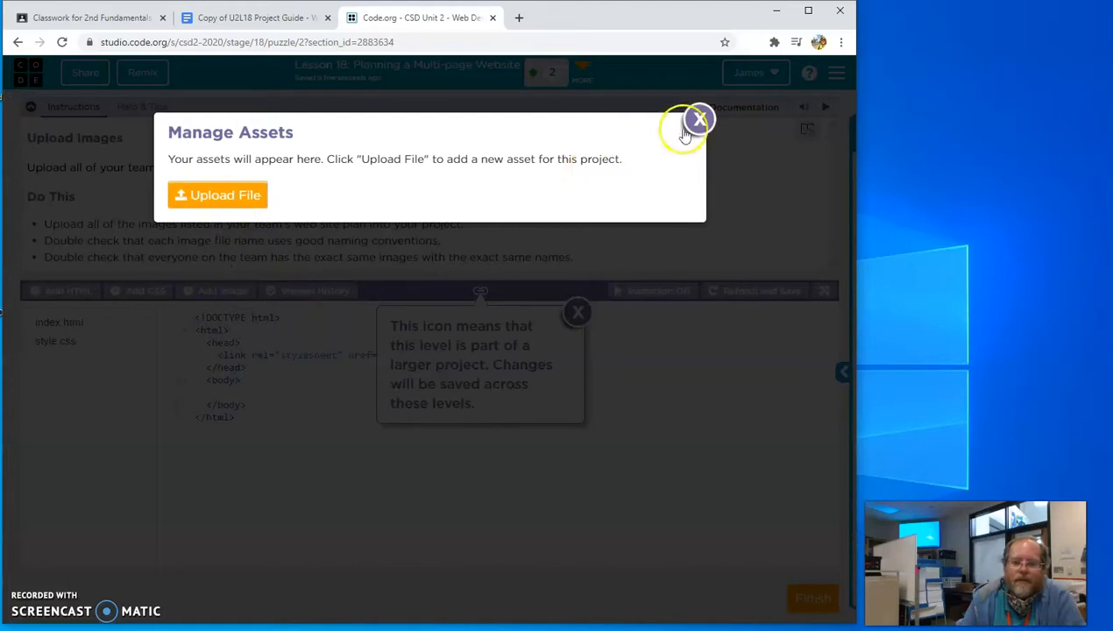
left_click(697, 119)
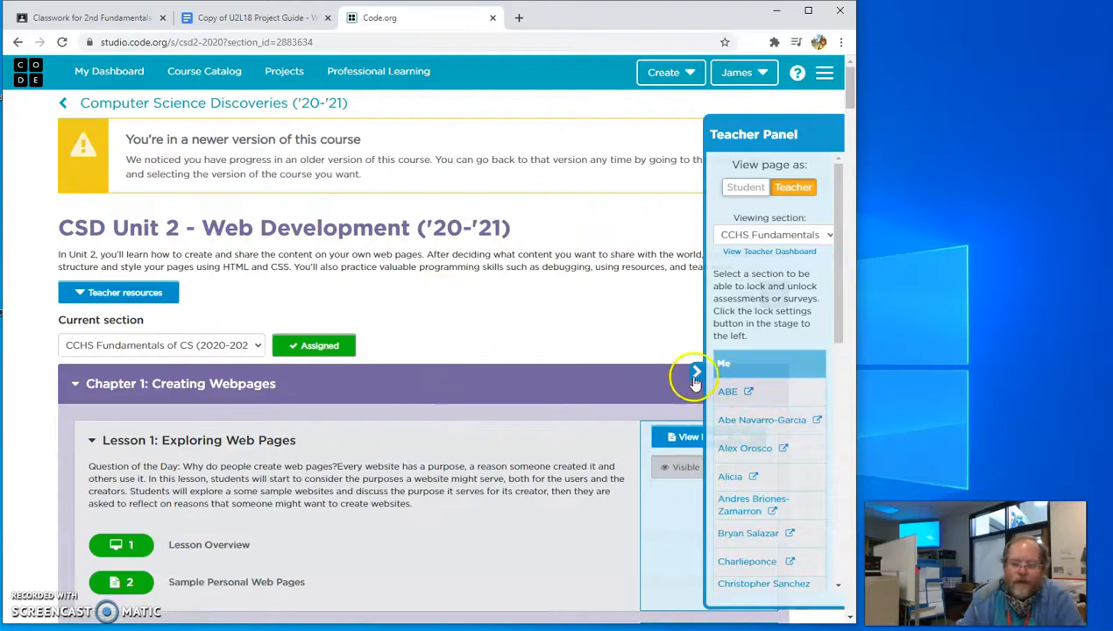
scroll("down", 3)
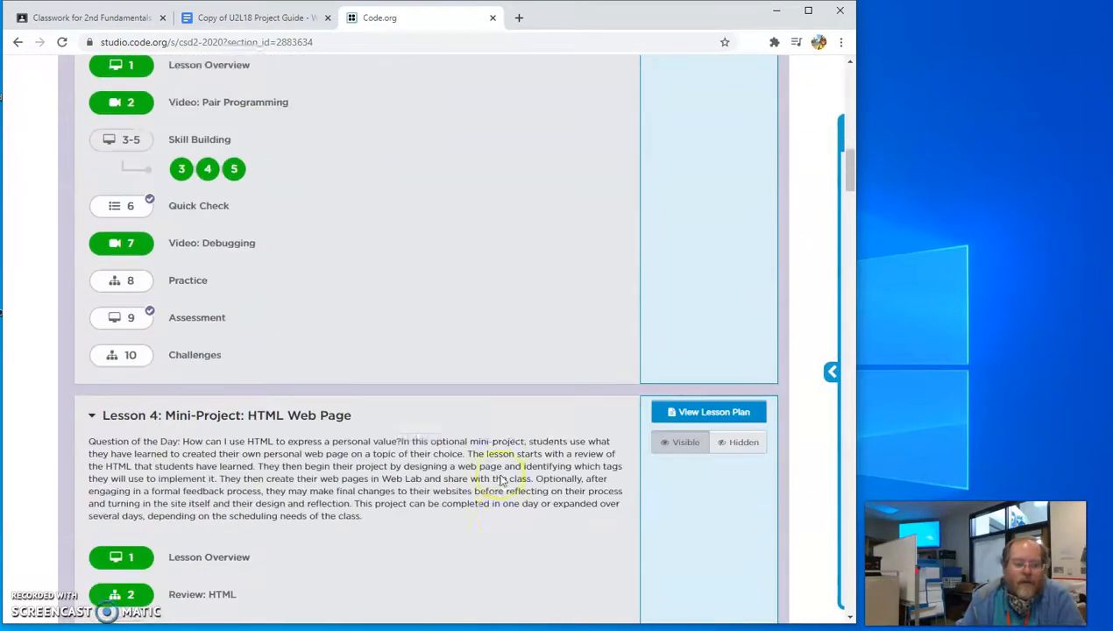
scroll("down", 3)
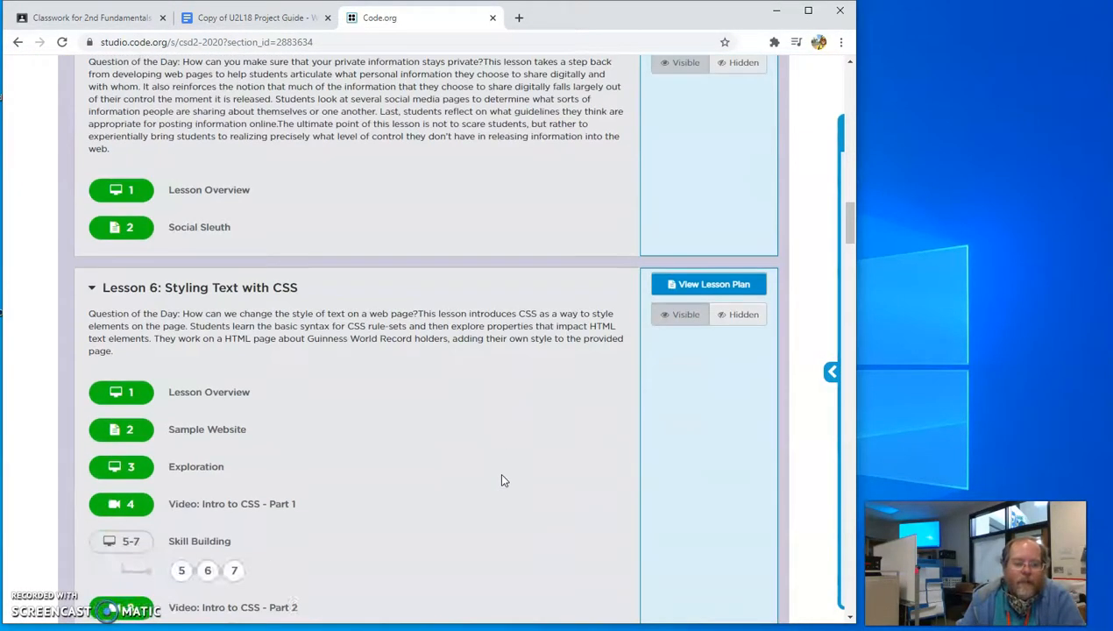
scroll("down", 3)
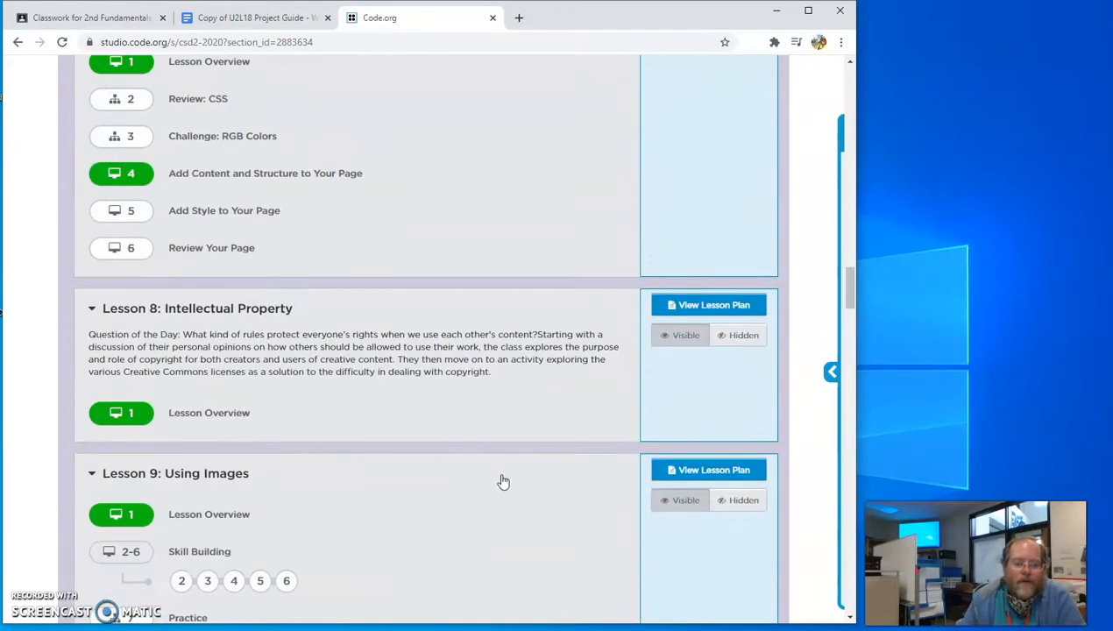
scroll("down", 3)
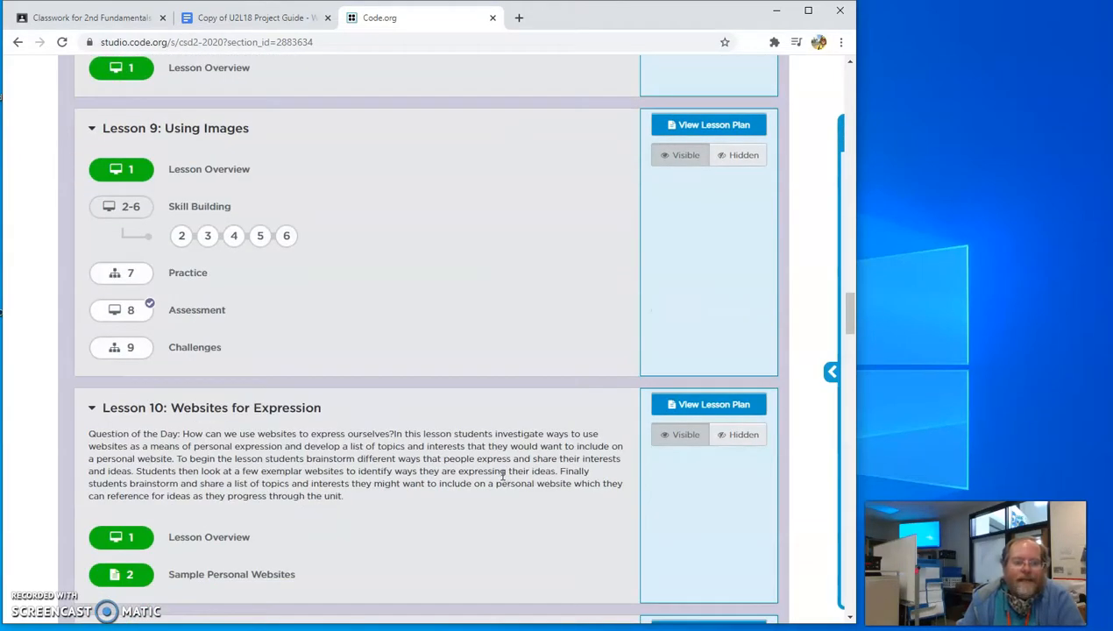
scroll("down", 3)
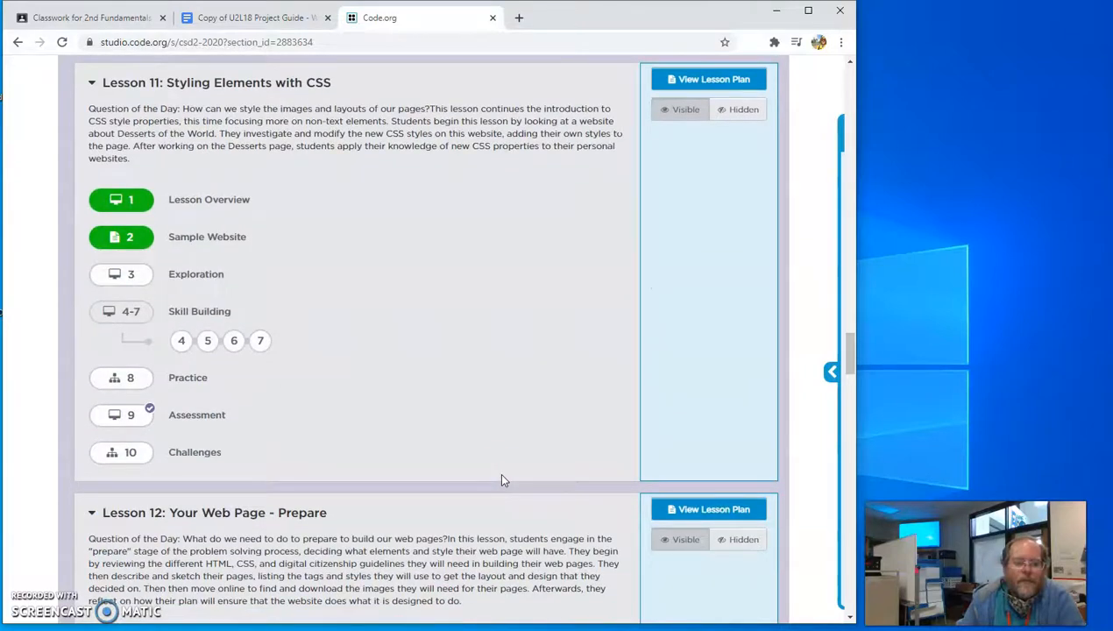
scroll("down", 3)
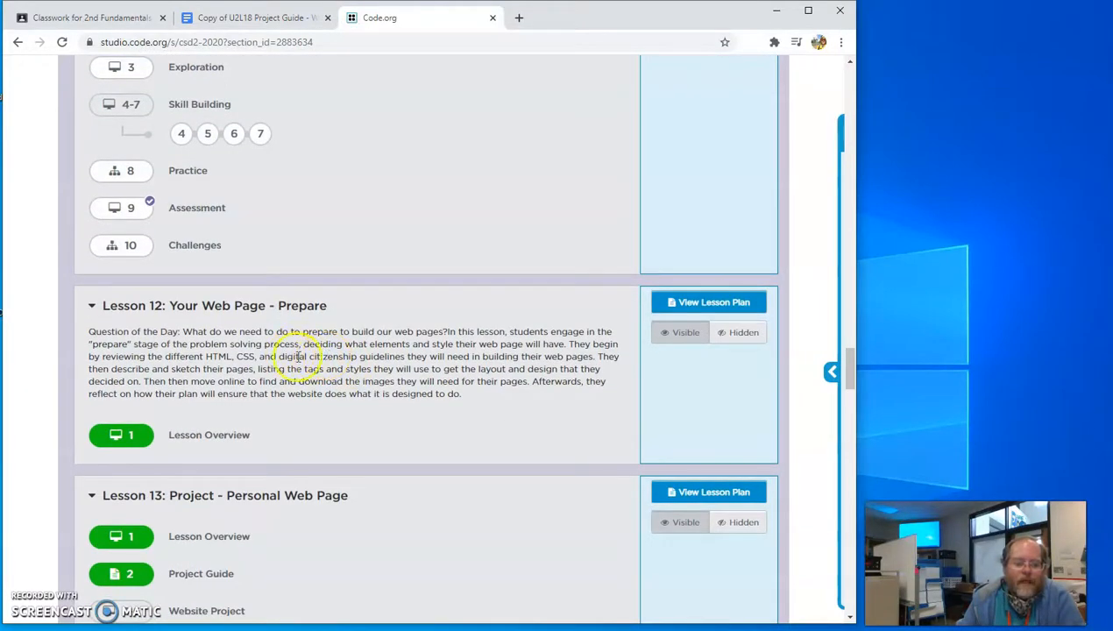
scroll("down", 3)
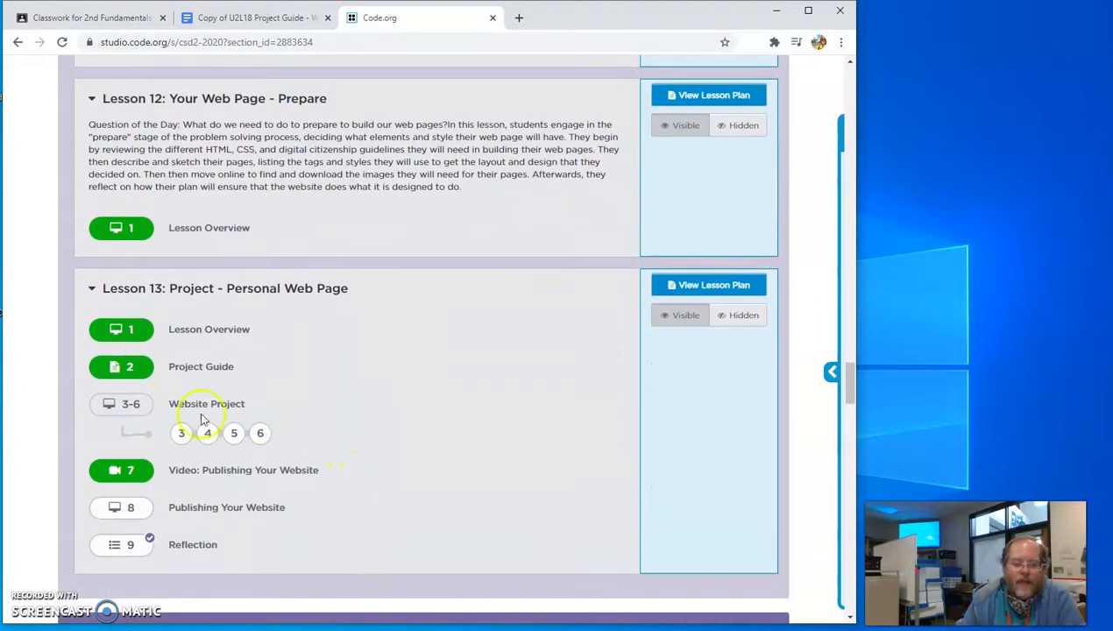
mouse_move(331, 357)
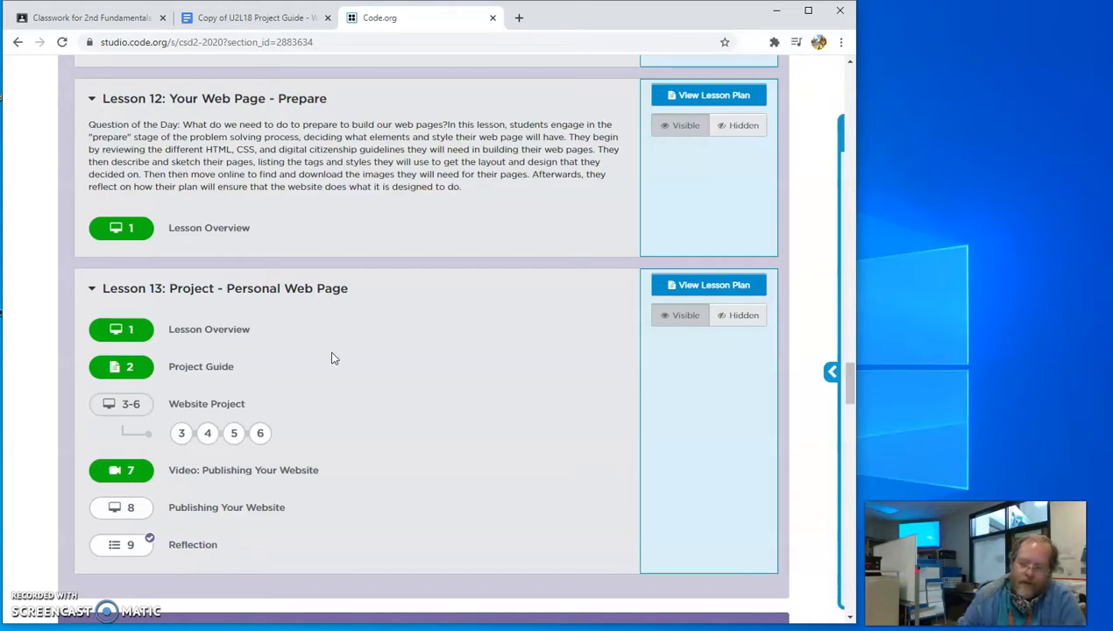
scroll("down", 3)
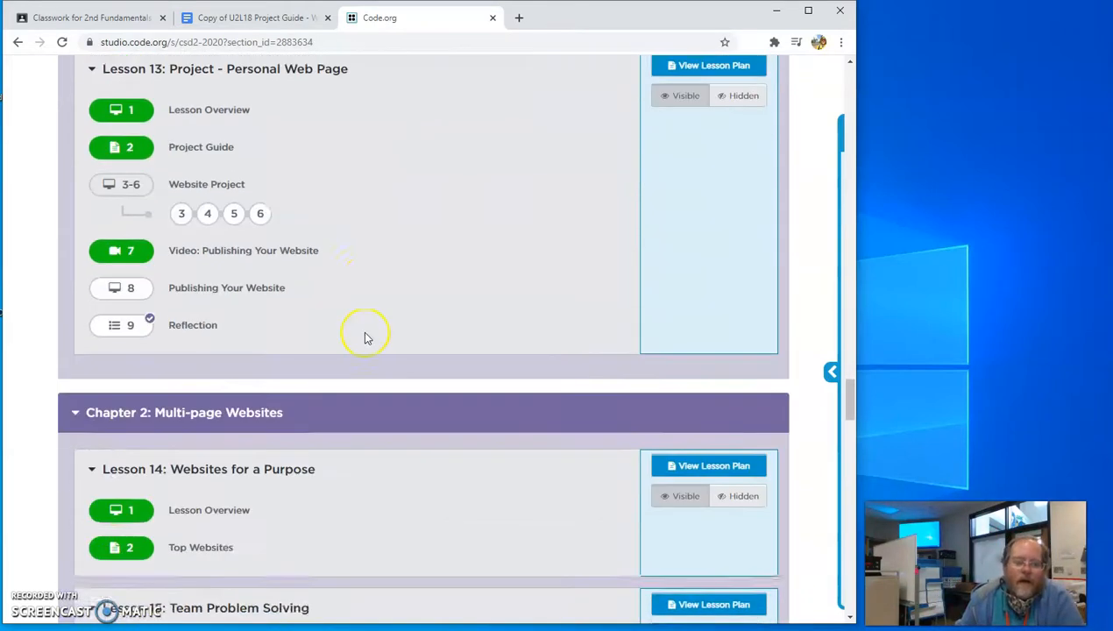
scroll("down", 3)
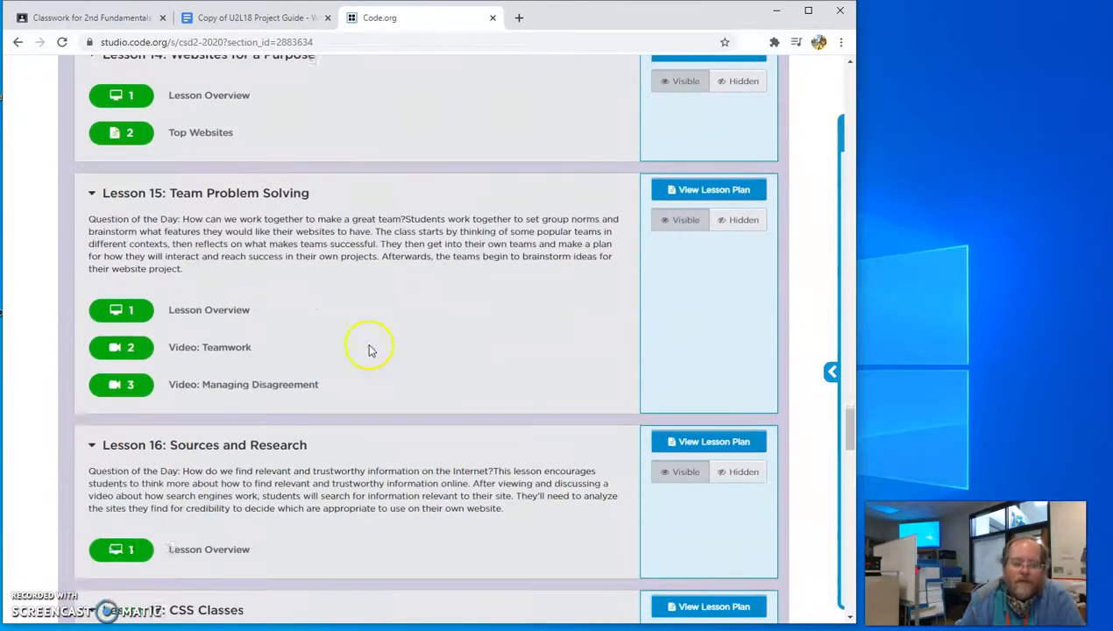
scroll("down", 3)
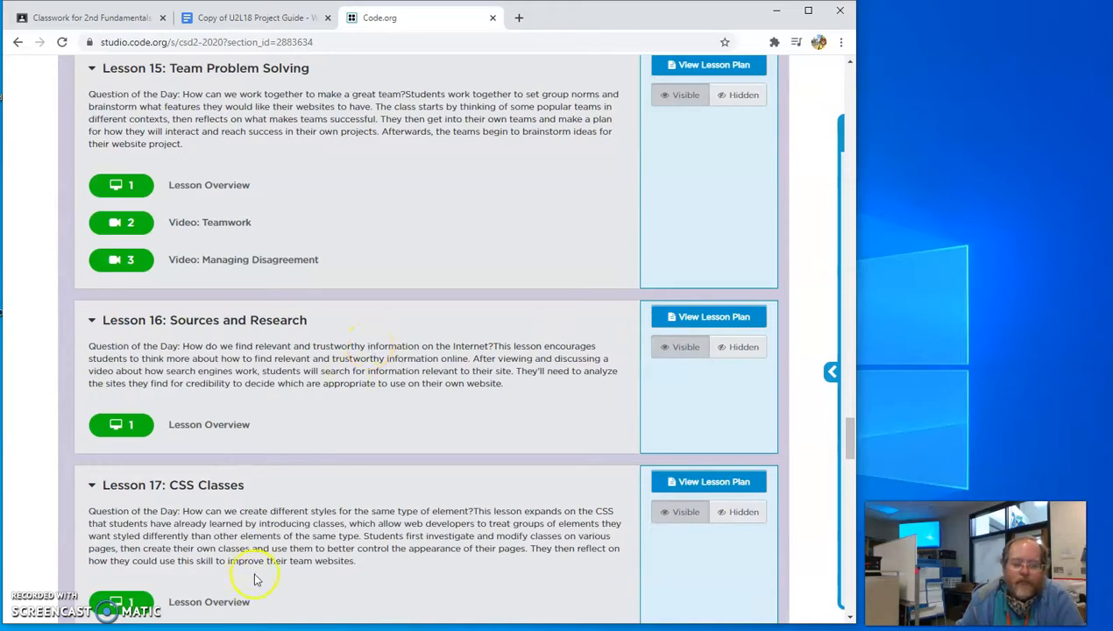